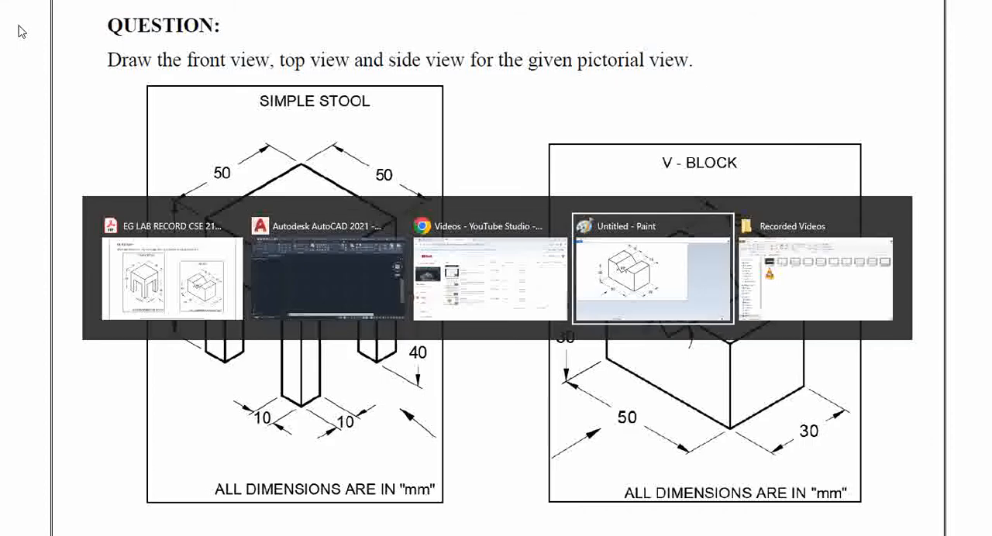
# - In Paint, freehand-circle the bottom-left viewing arrow under the 50 mm edge
pyautogui.click(651, 268)
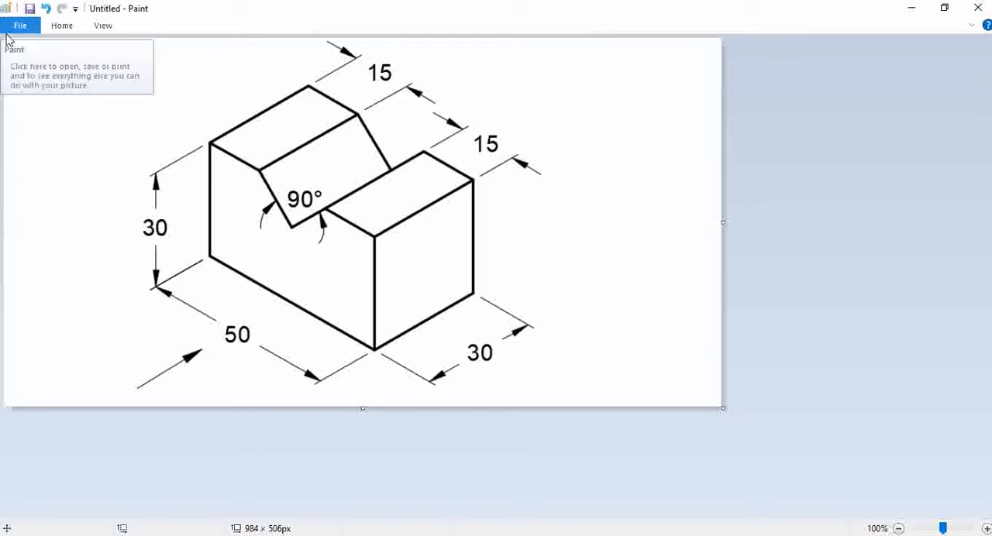
pyautogui.click(61, 25)
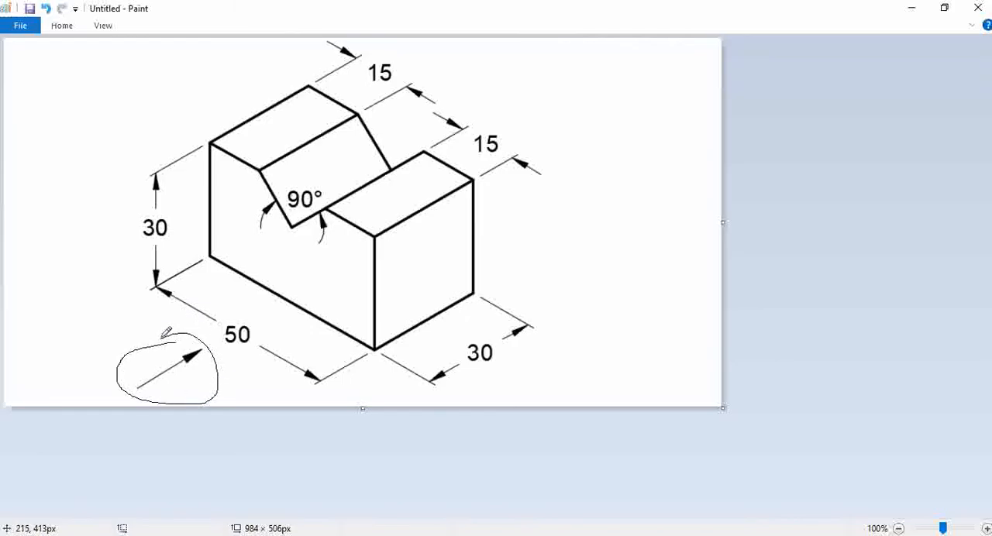
pyautogui.click(62, 25)
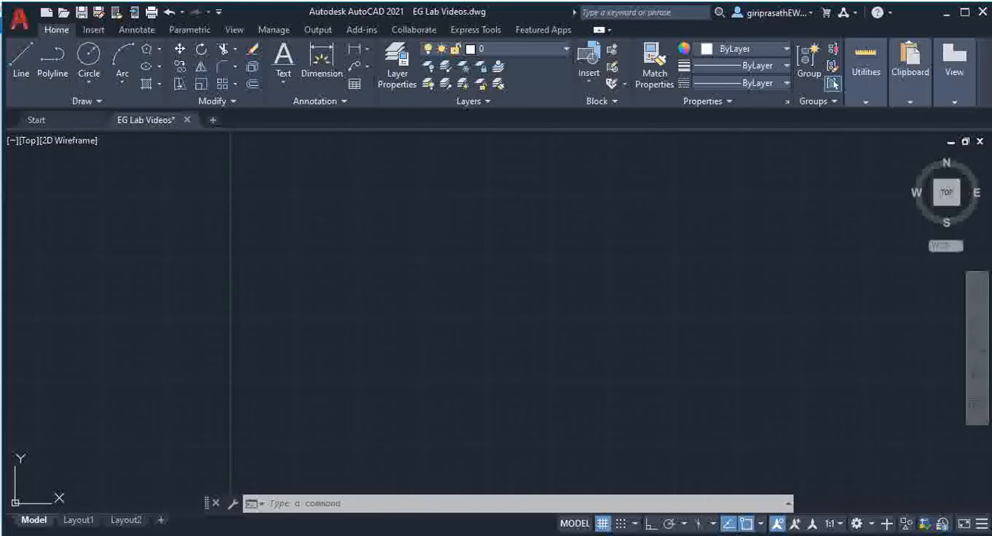
# - With Ortho on, draw the 50 by 30 front view outline, open at the top
pyautogui.click(21, 58)
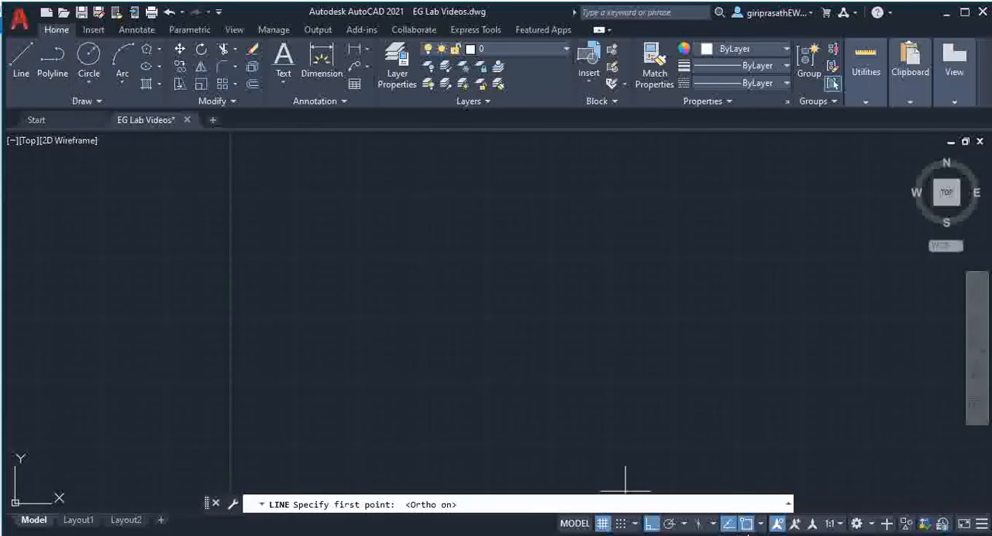
pyautogui.click(710, 523)
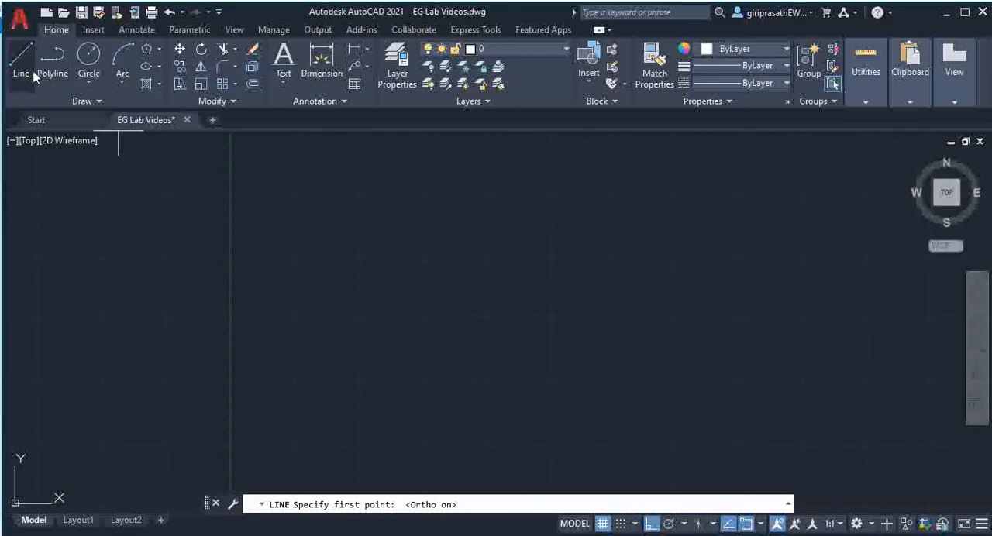
pyautogui.click(273, 362)
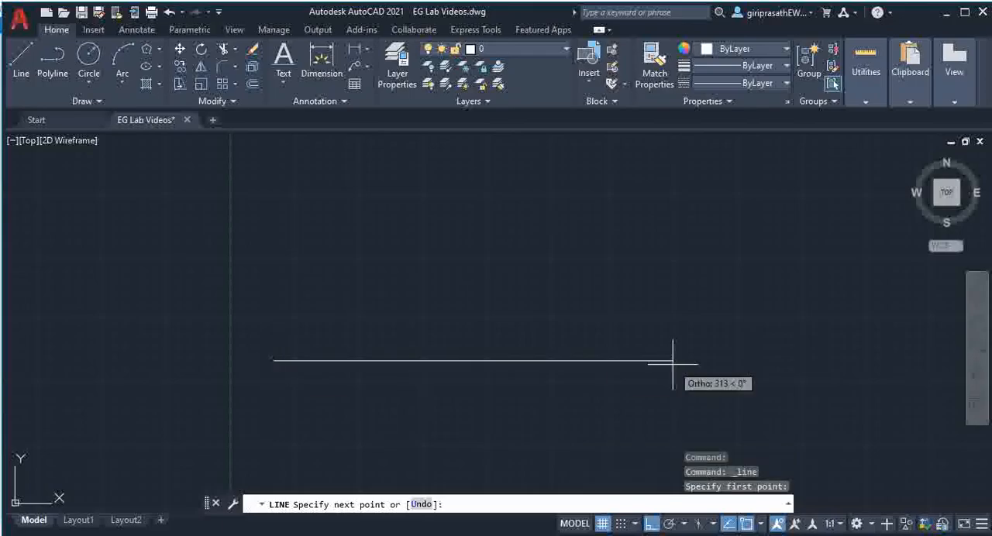
pyautogui.write('50')
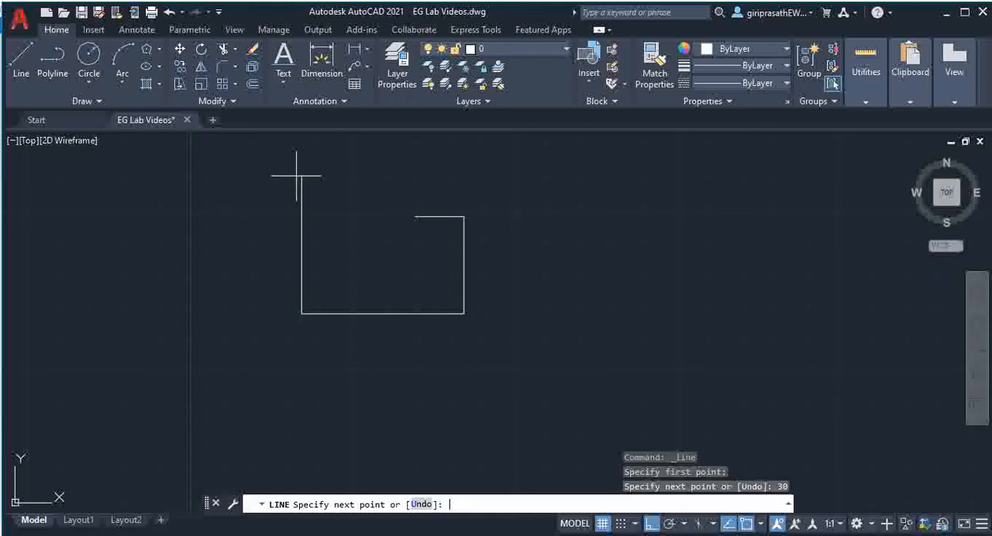
pyautogui.write('1')
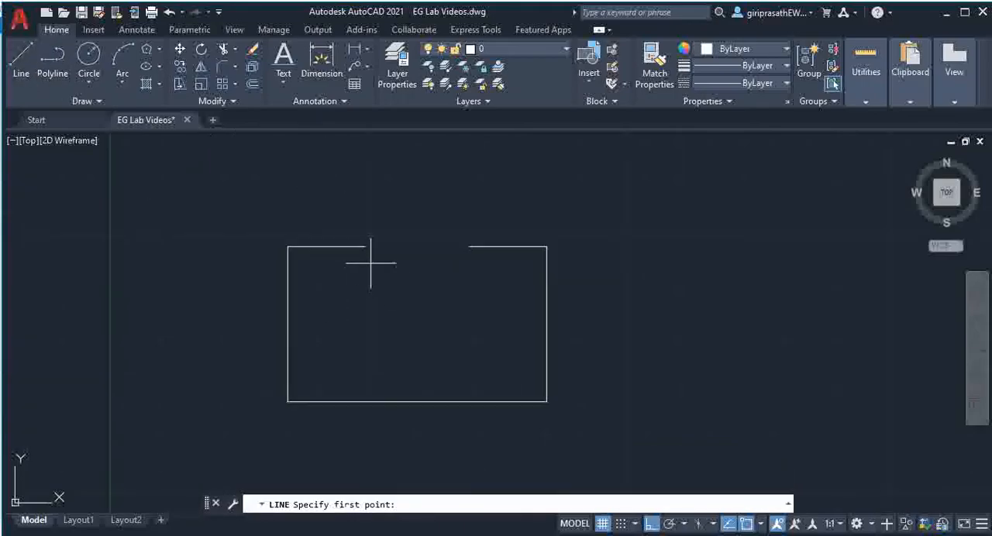
pyautogui.click(370, 264)
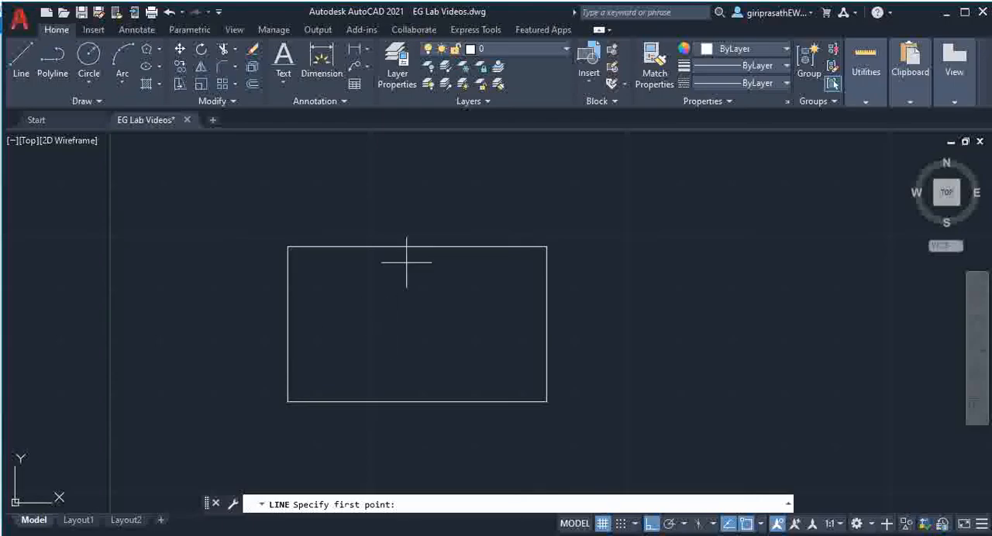
# - Draw a 10 mm vertical centre line from the middle of the top gap
pyautogui.click(417, 249)
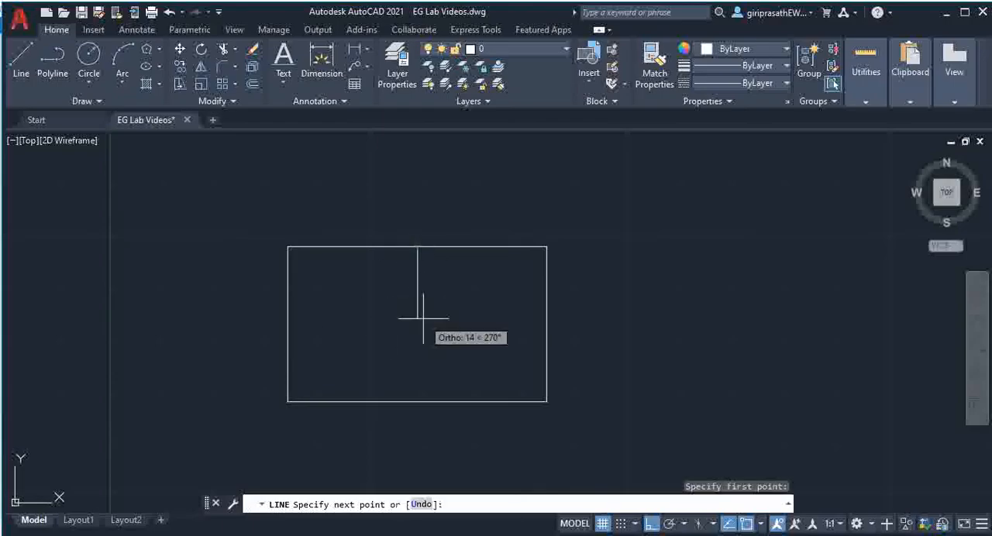
pyautogui.write('10')
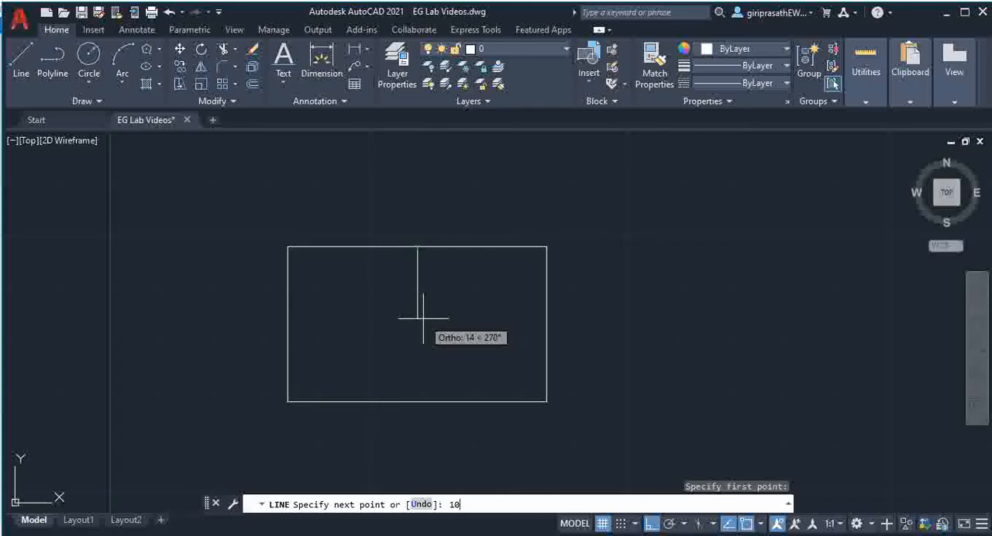
pyautogui.press('enter')
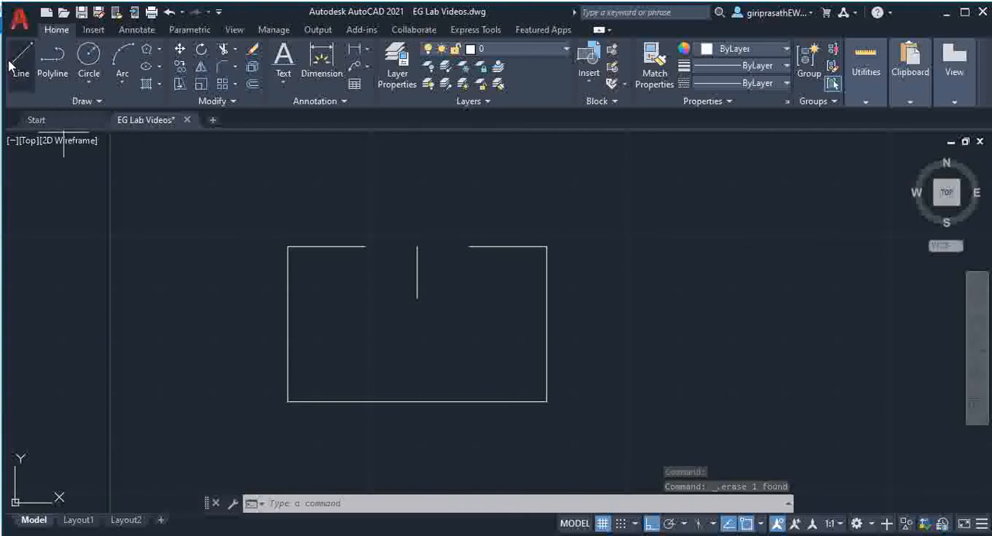
# - Draw the two slanted V-notch lines meeting at the notch's bottom point
pyautogui.click(21, 58)
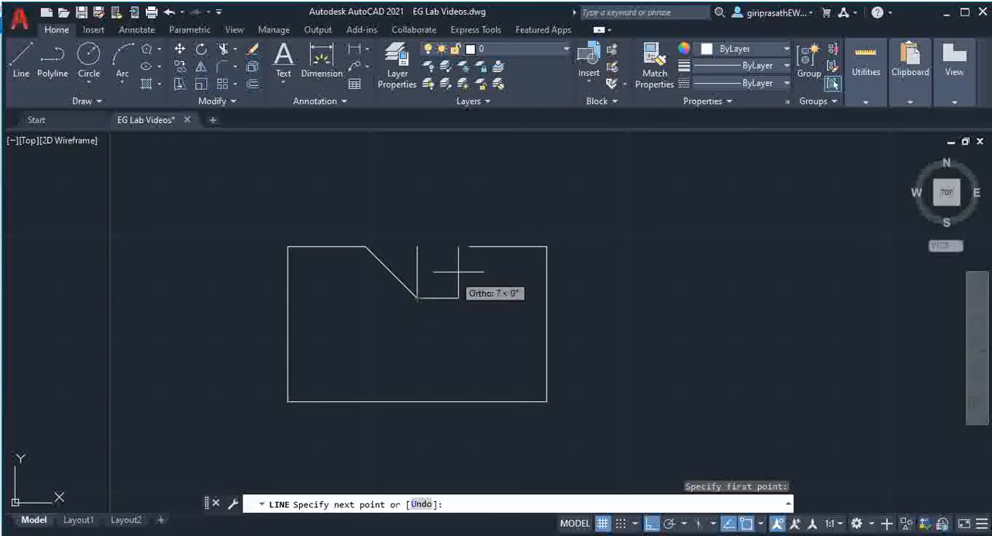
pyautogui.click(468, 248)
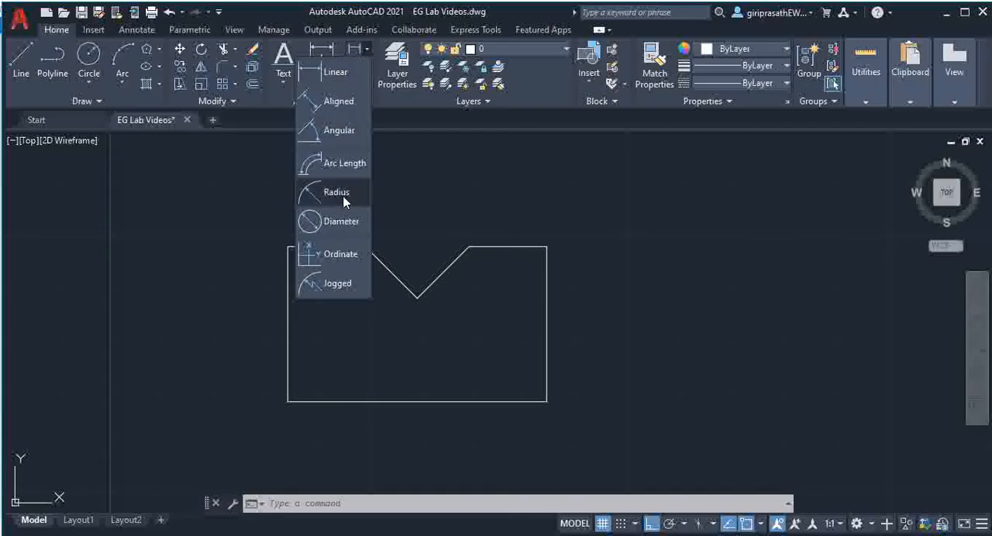
# - Add a 90° angular dimension between the two V-notch lines
pyautogui.click(340, 129)
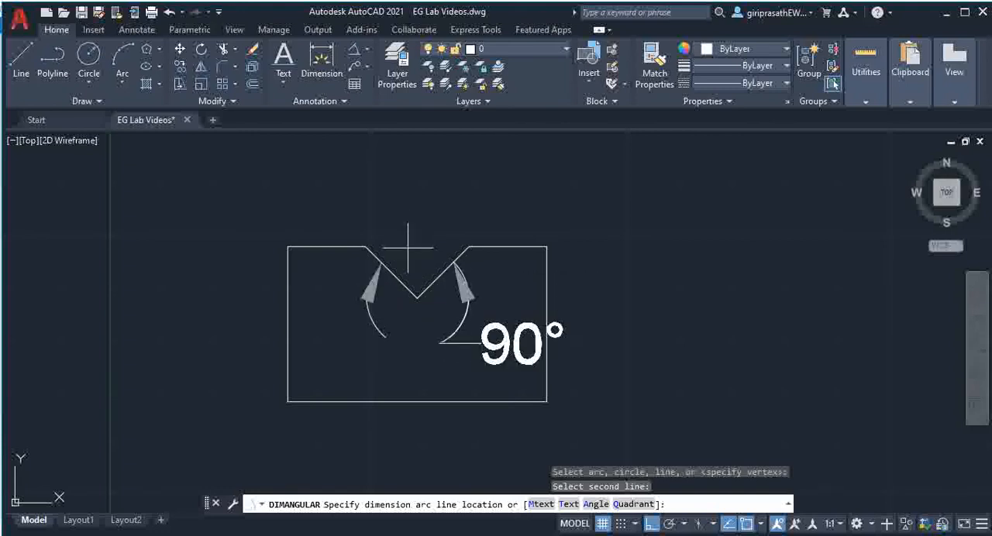
pyautogui.click(479, 376)
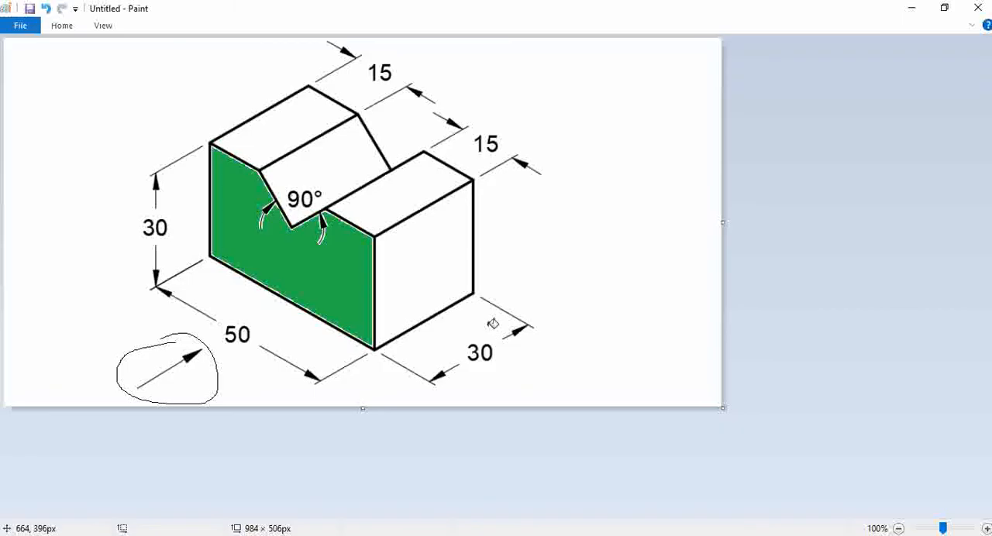
pyautogui.moveTo(462, 335)
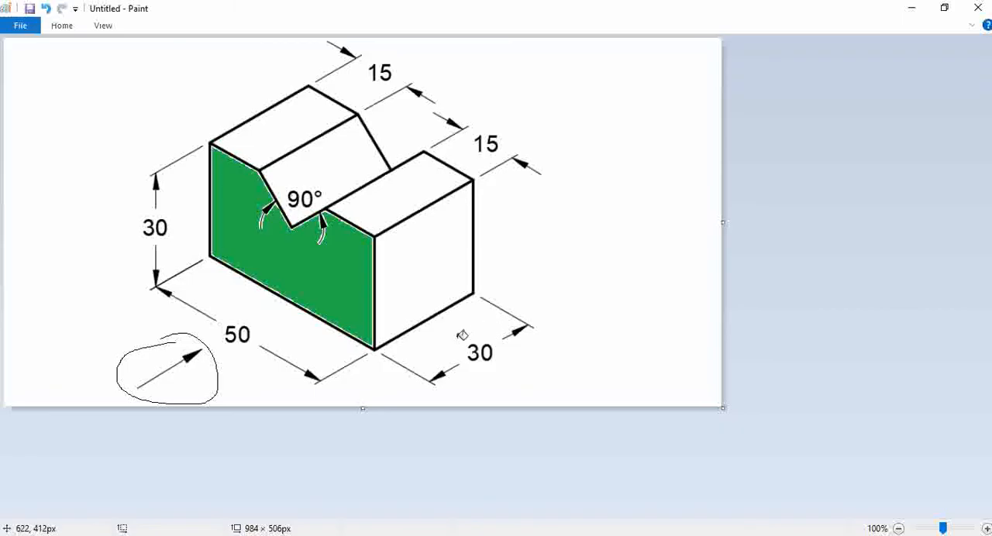
# - Handwrite 'RSV' in green beside the picture and fill the right side face red
pyautogui.click(61, 25)
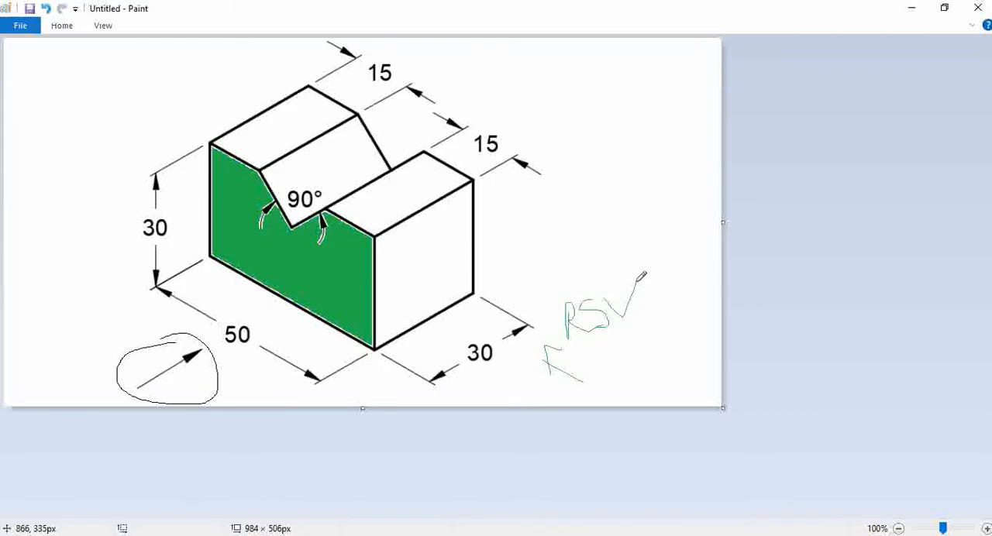
pyautogui.click(61, 25)
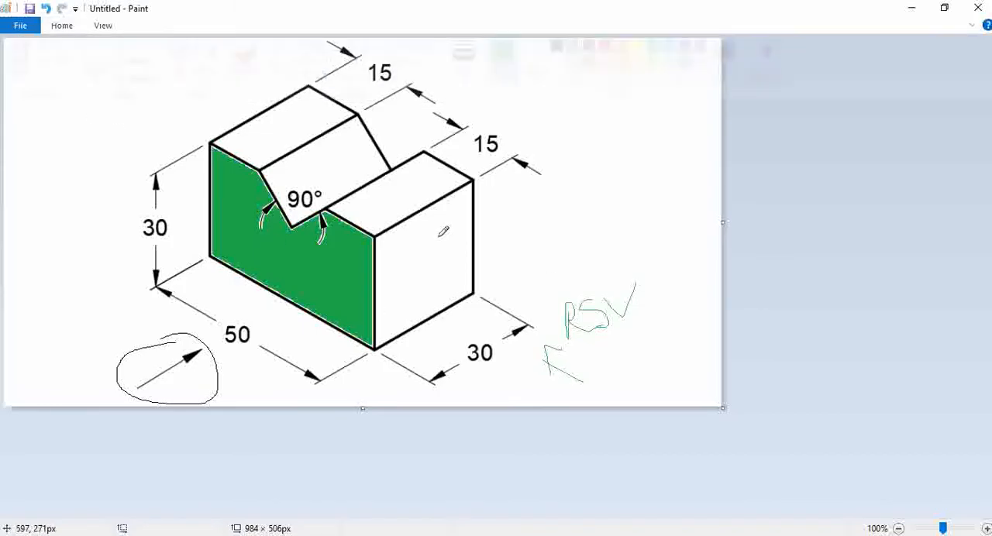
pyautogui.click(61, 25)
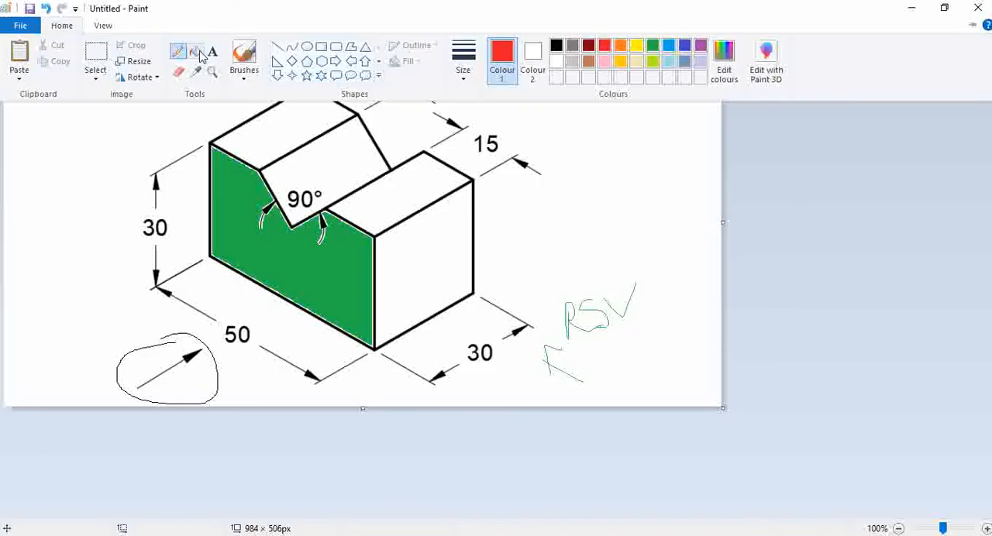
pyautogui.click(382, 253)
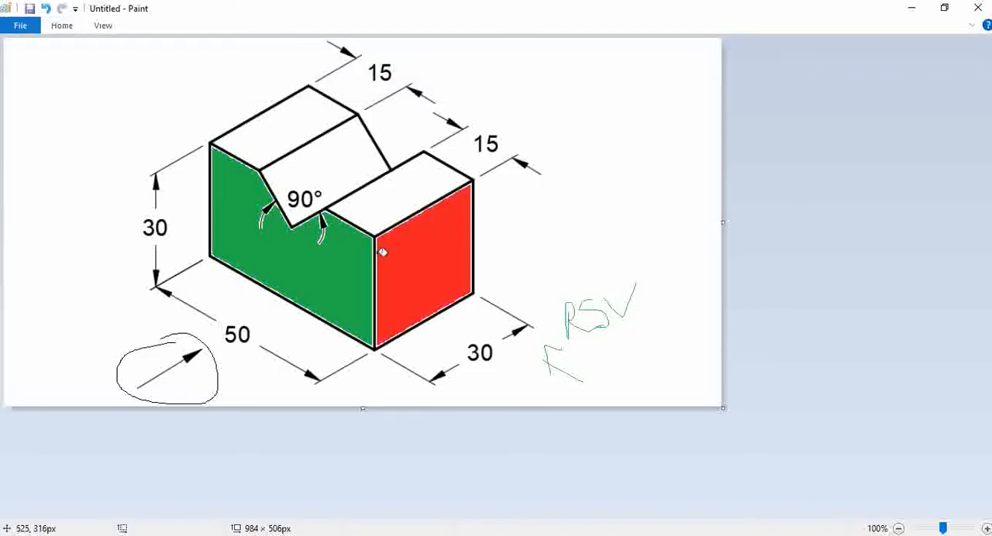
pyautogui.moveTo(465, 353)
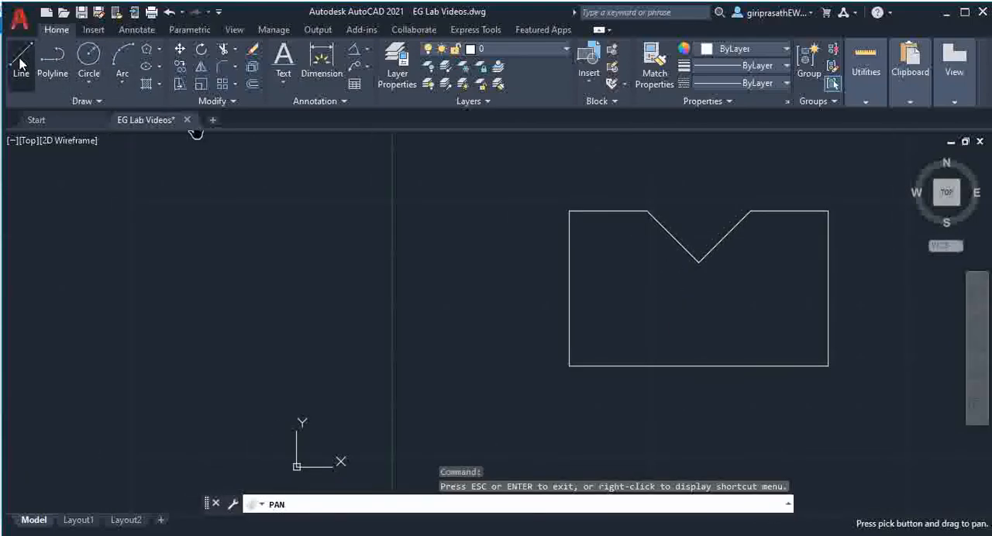
# - Start a line from the front view's top corner for the 30 by 30 side-view square
pyautogui.click(20, 65)
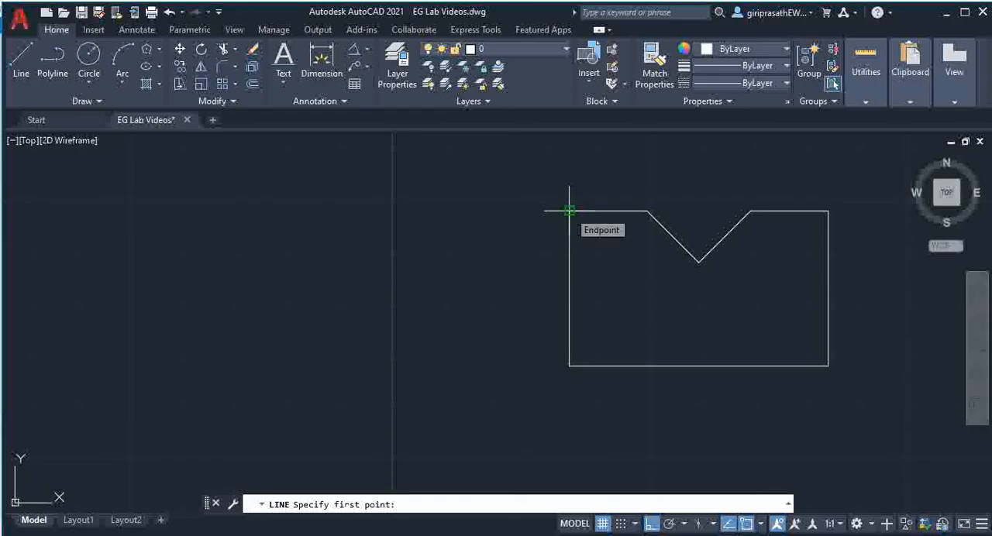
pyautogui.moveTo(455, 210)
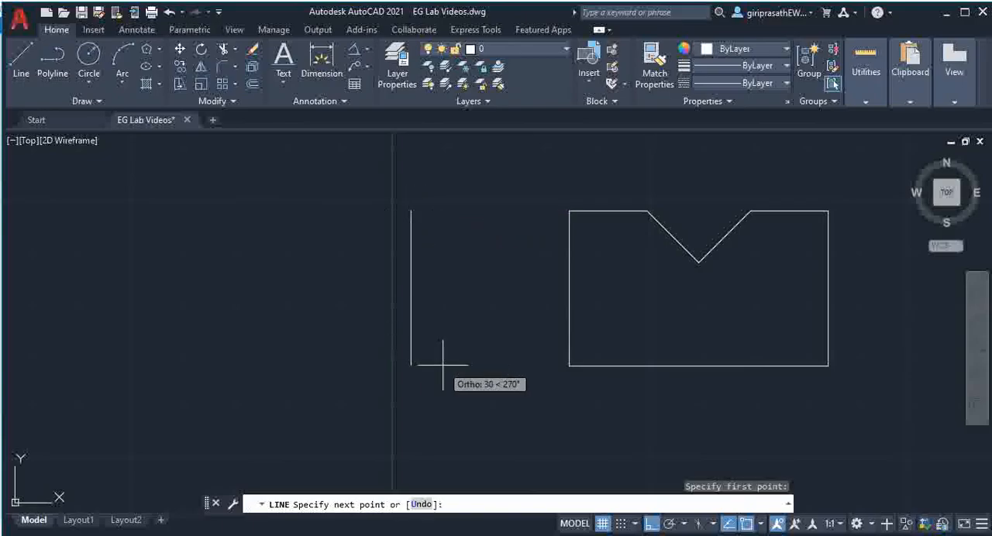
pyautogui.moveTo(464, 379)
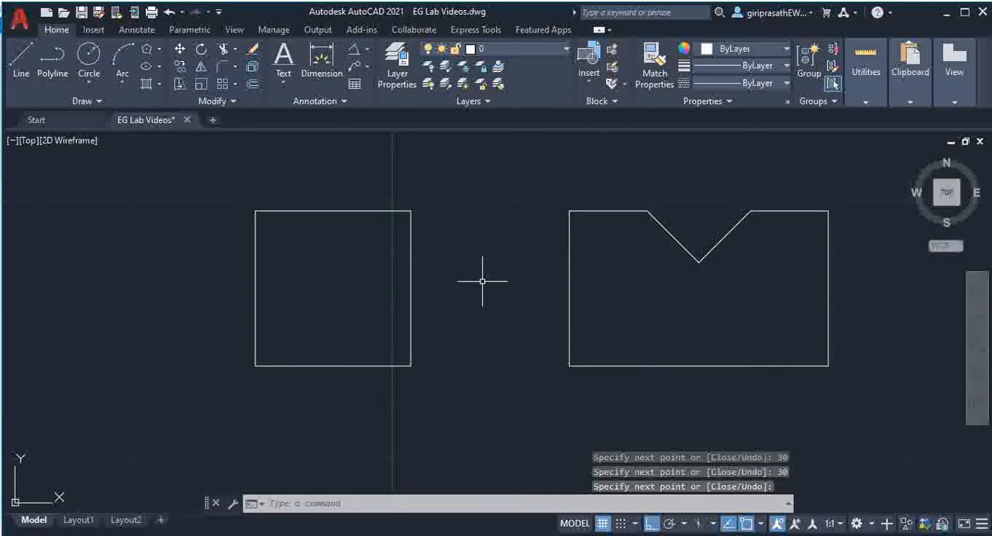
# - Add single-line text labels 'FRONT VIEW' and 'RIGHT SIDE VIEW' below the views
pyautogui.click(283, 66)
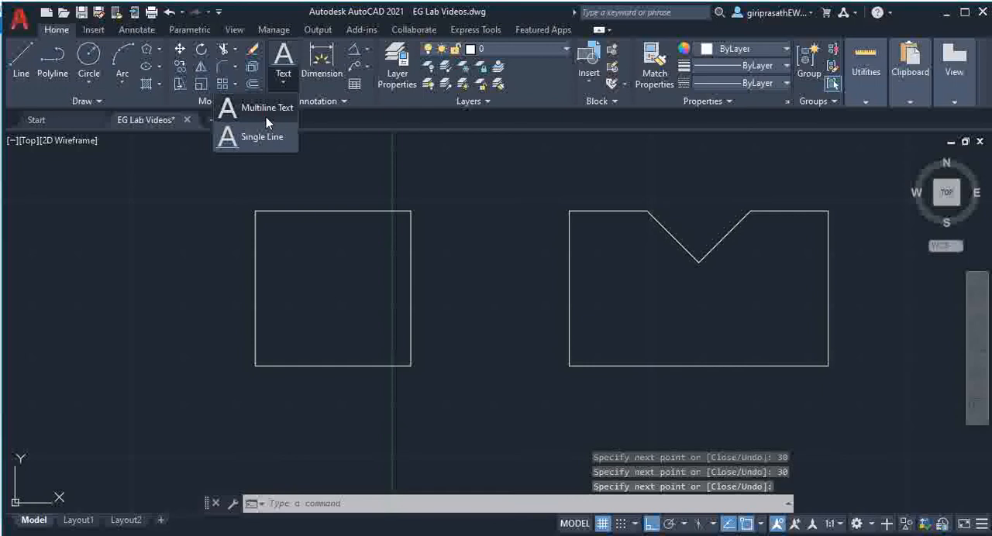
pyautogui.click(262, 137)
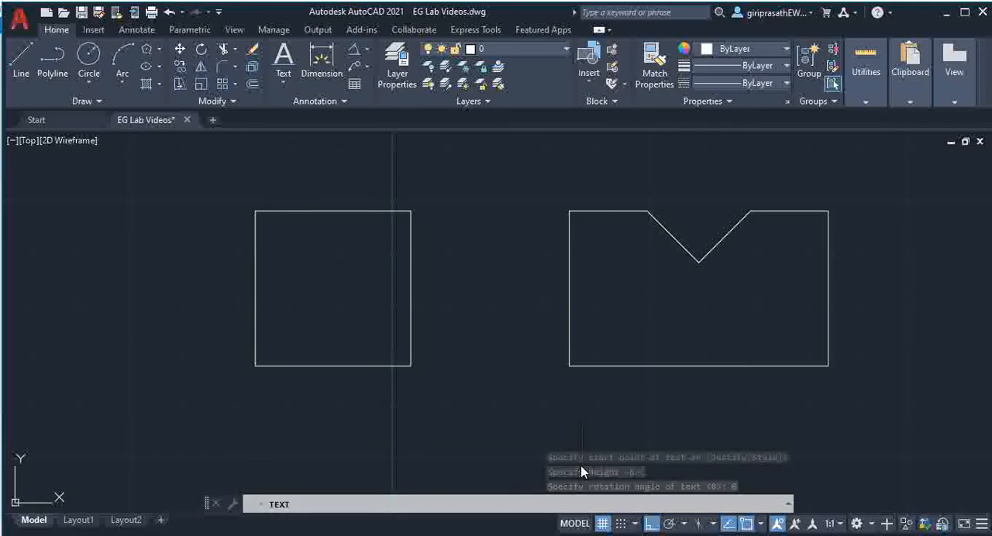
pyautogui.write('FRONT')
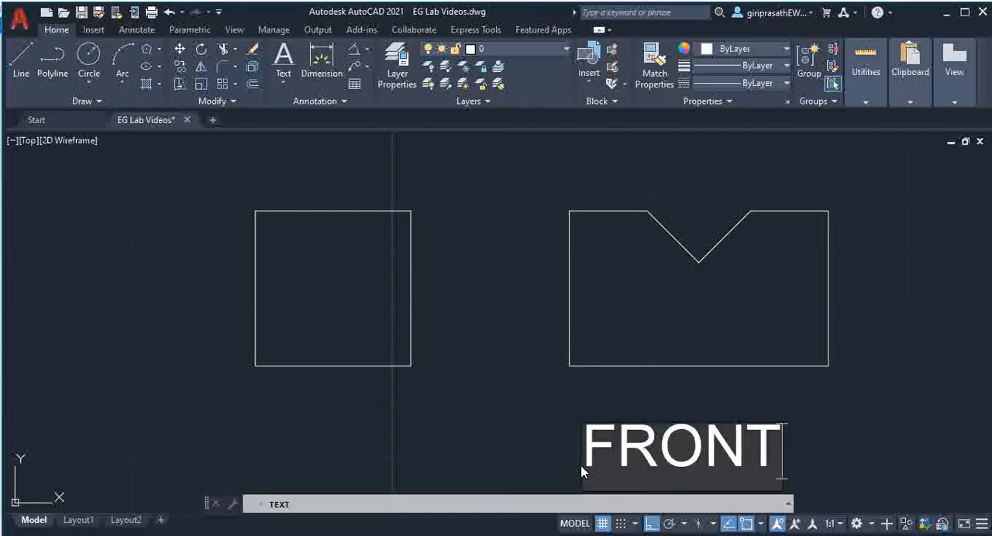
pyautogui.write('VIEW')
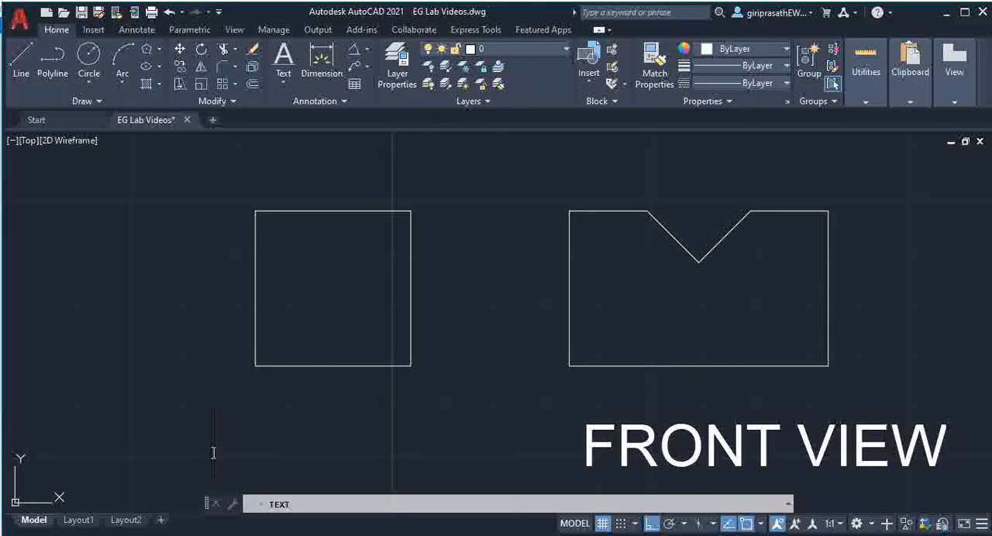
pyautogui.write('RIGHT')
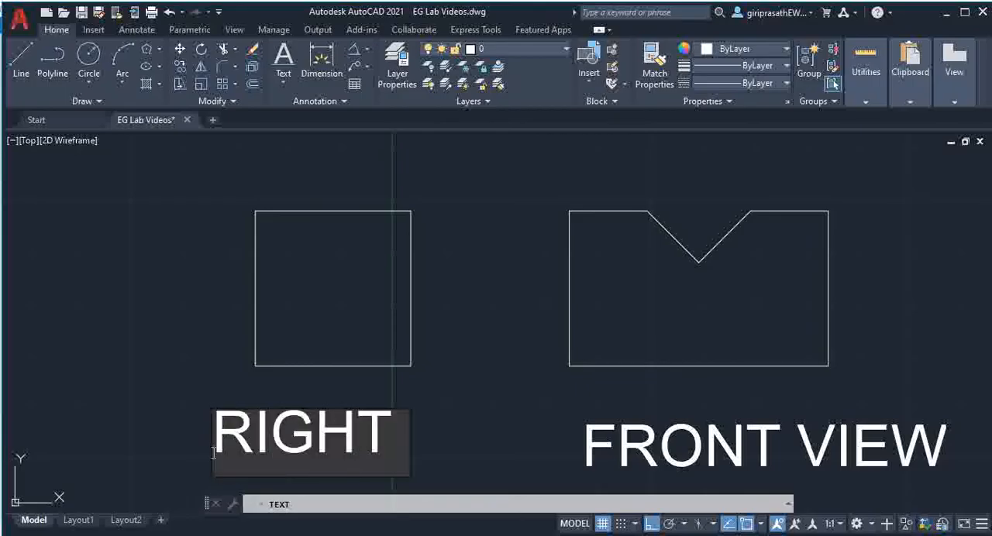
pyautogui.write('SIDE VIEW')
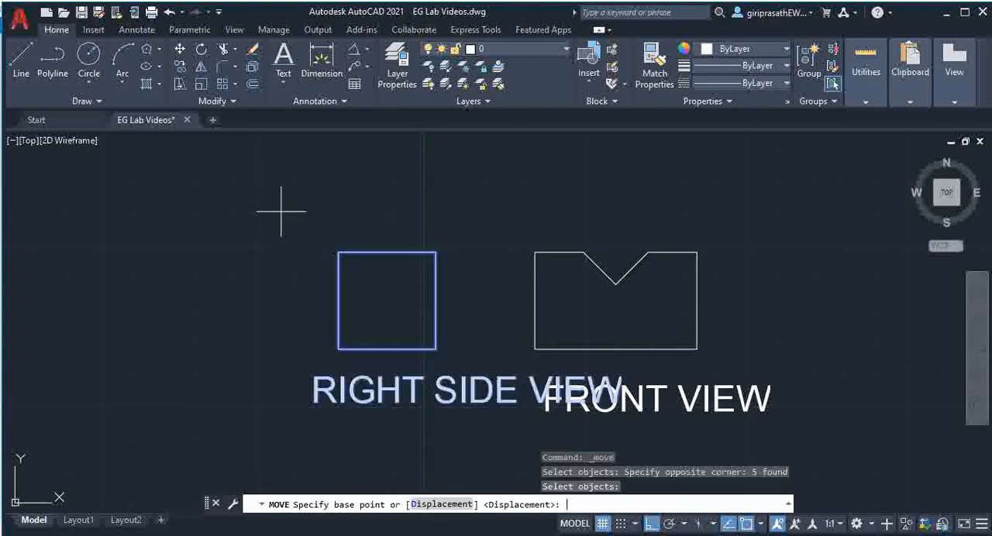
# - Move the side-view square and its label left of the front view, and recentre the drawing
pyautogui.click(419, 327)
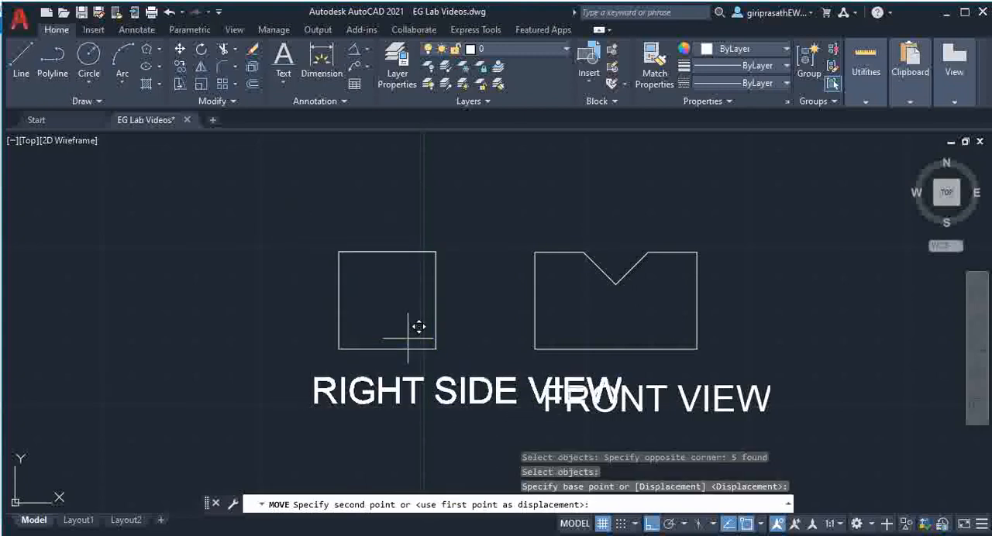
pyautogui.moveTo(419, 326); pyautogui.dragTo(167, 322)
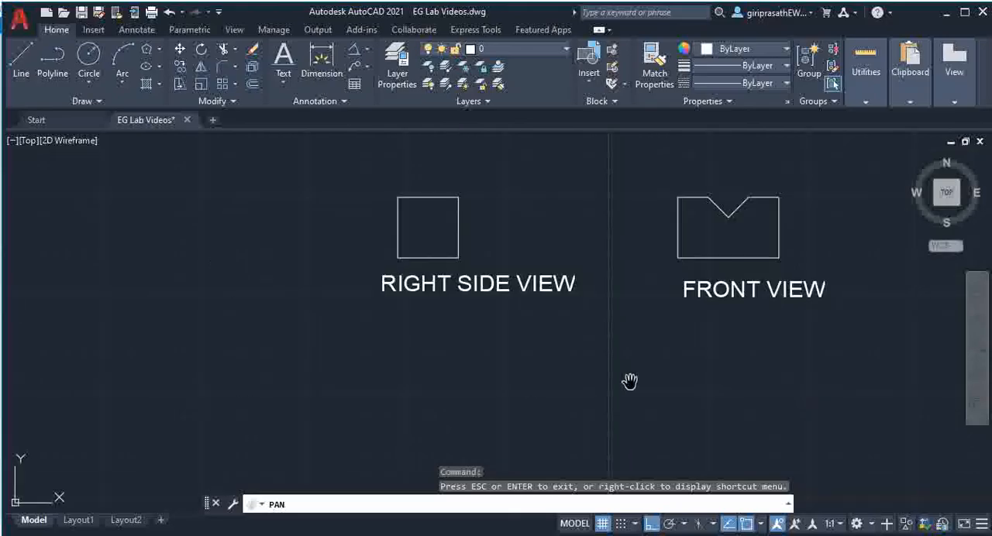
pyautogui.moveTo(630, 381); pyautogui.dragTo(748, 288)
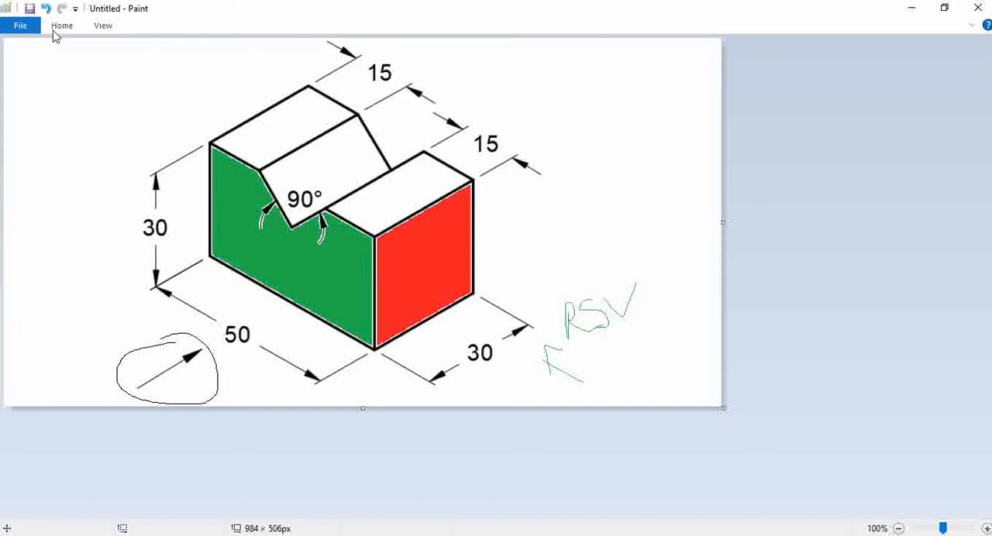
# - Fill the V-block picture's top faces, including the groove surfaces, yellow
pyautogui.click(62, 26)
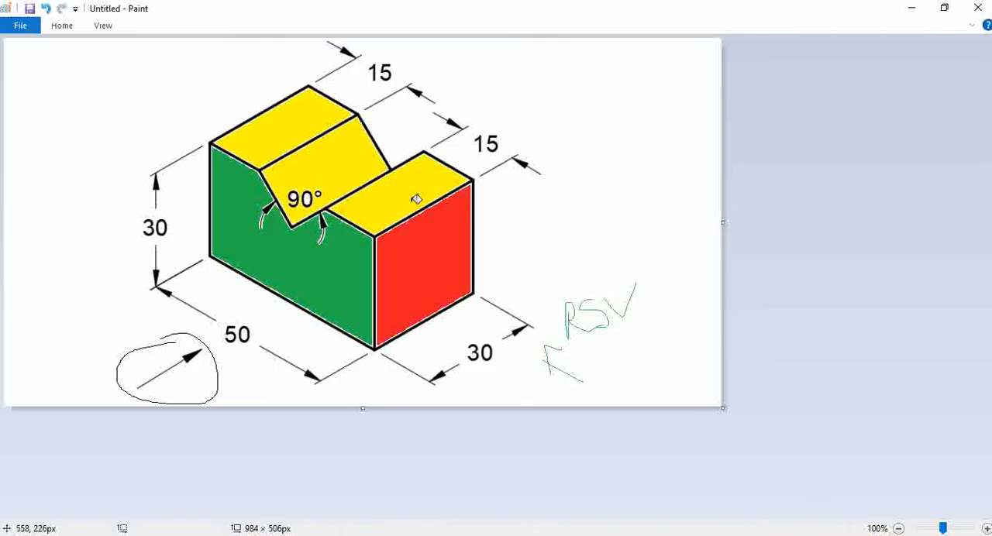
pyautogui.moveTo(469, 342)
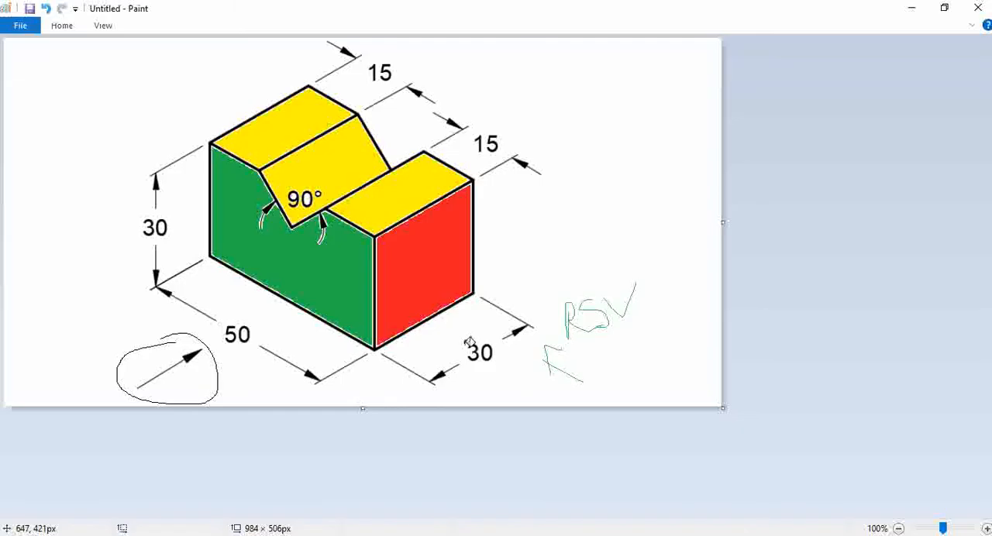
pyautogui.moveTo(488, 347)
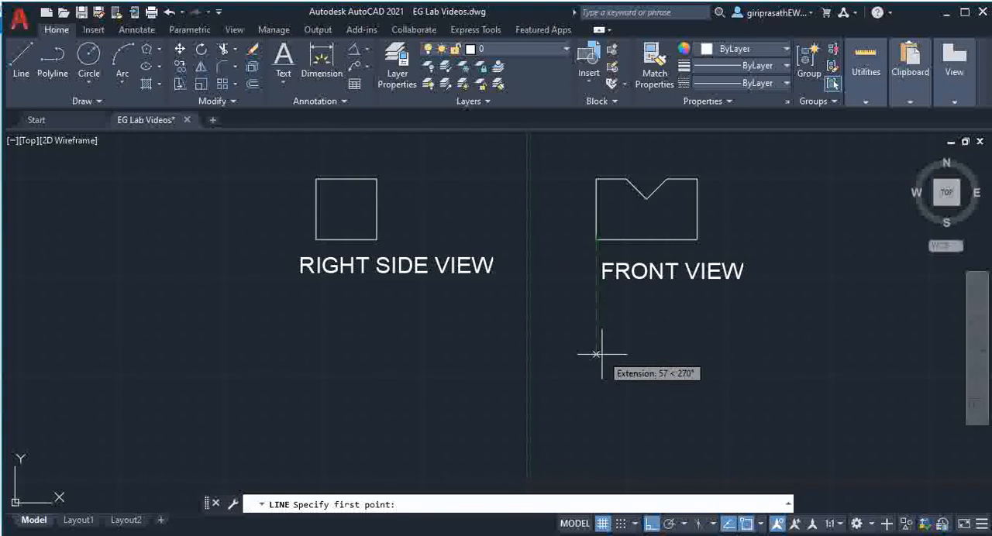
pyautogui.moveTo(595, 359)
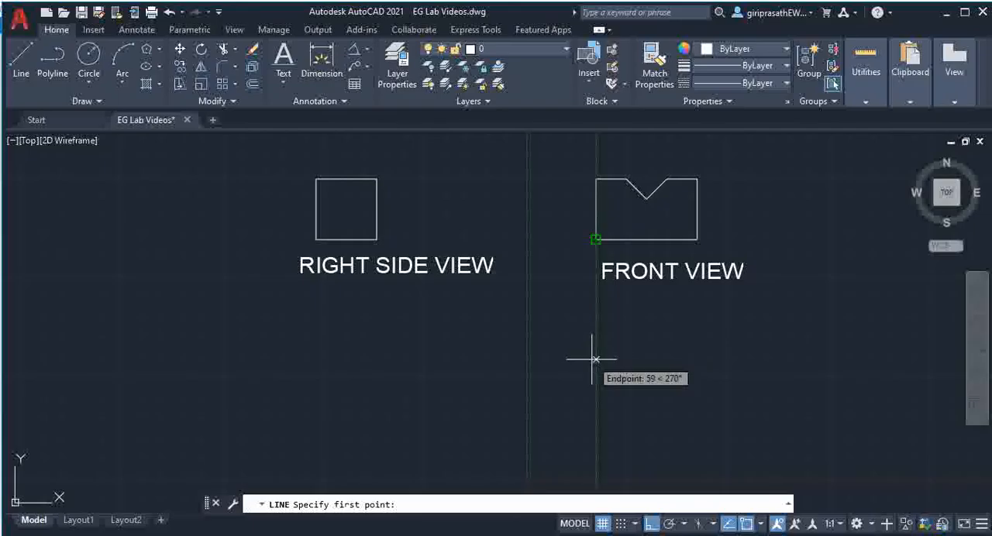
pyautogui.moveTo(596, 239)
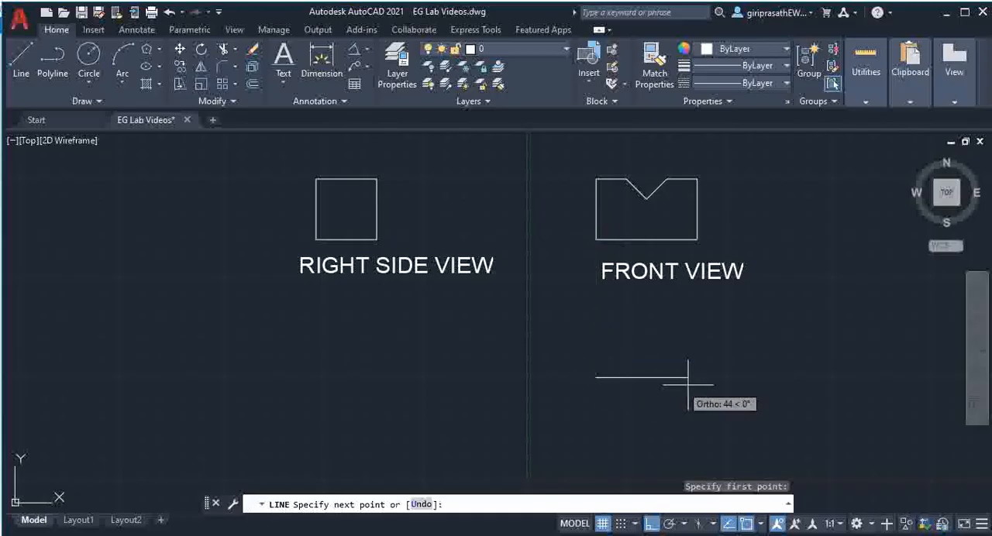
# - Draw the 50 by 30 top-view rectangle, tracked 5 below the front view's corner
pyautogui.write('5')
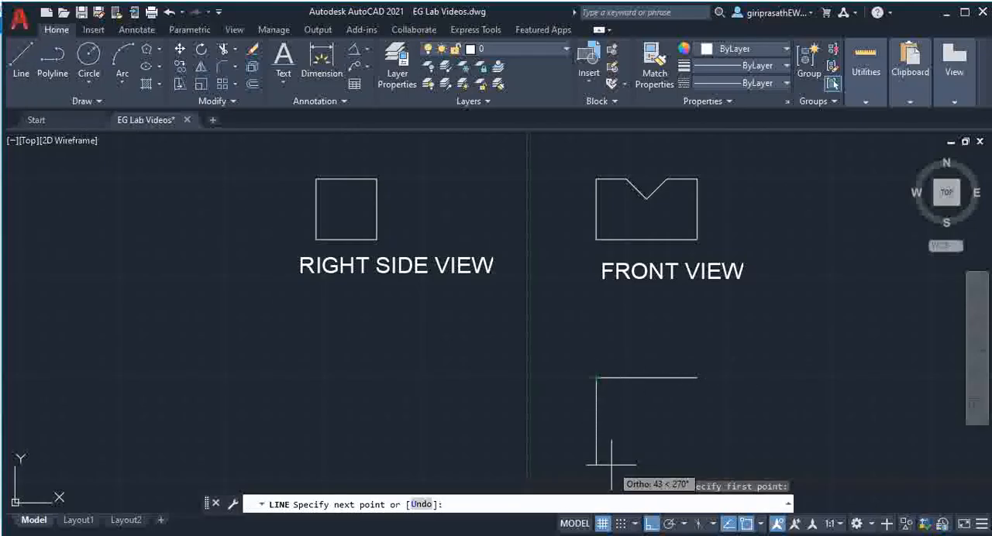
pyautogui.write('30')
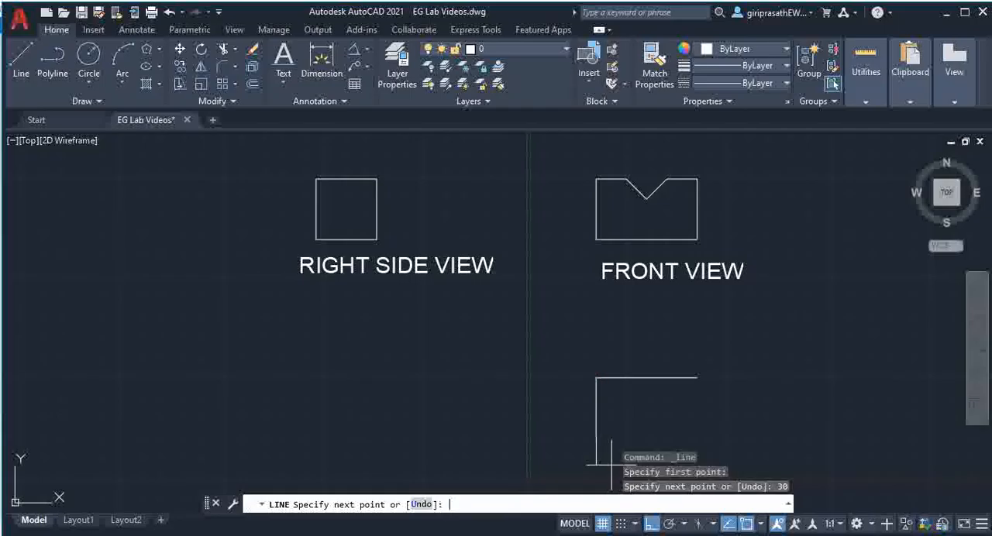
pyautogui.write('50')
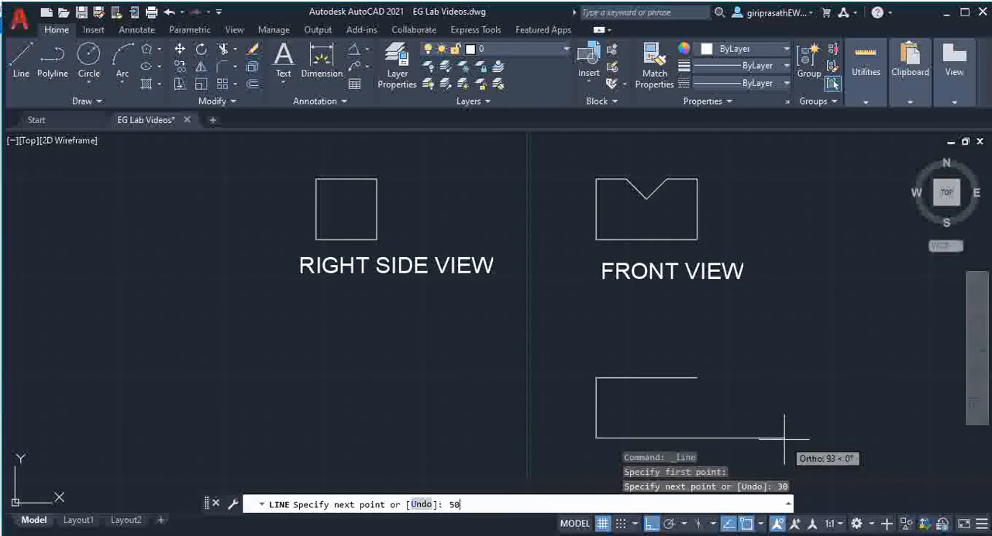
pyautogui.click(696, 311)
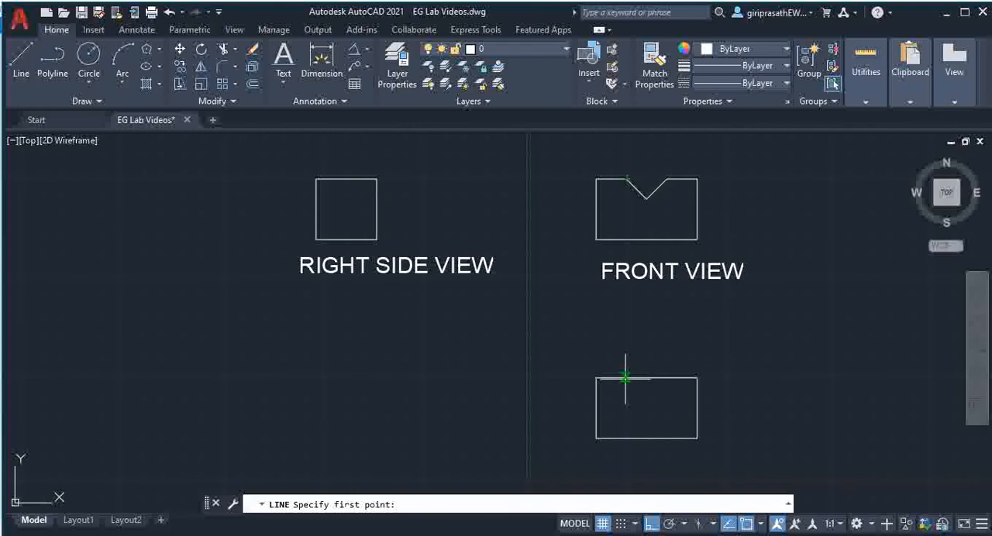
pyautogui.moveTo(633, 189)
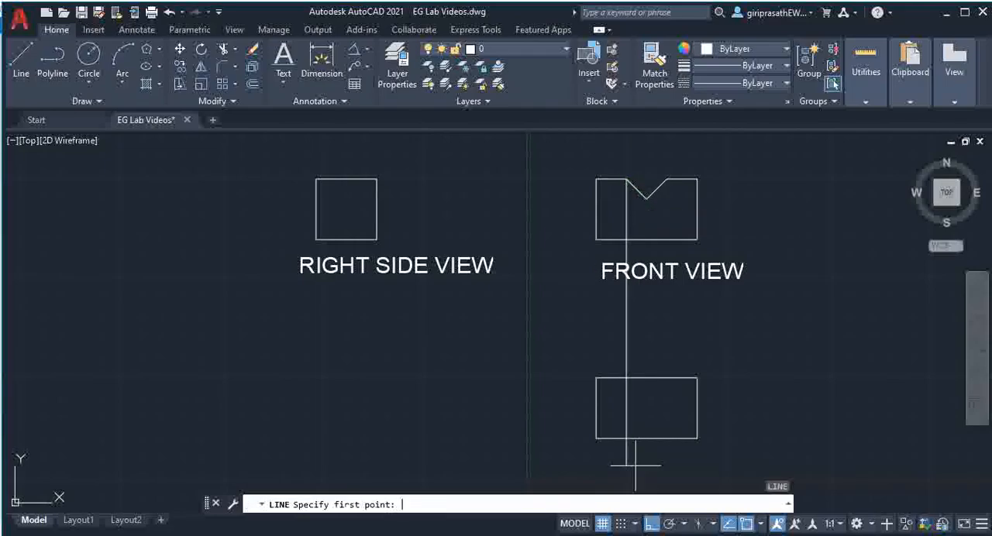
# - Draw vertical projection lines from the V-notch corners down past the top-view rectangle
pyautogui.click(646, 200)
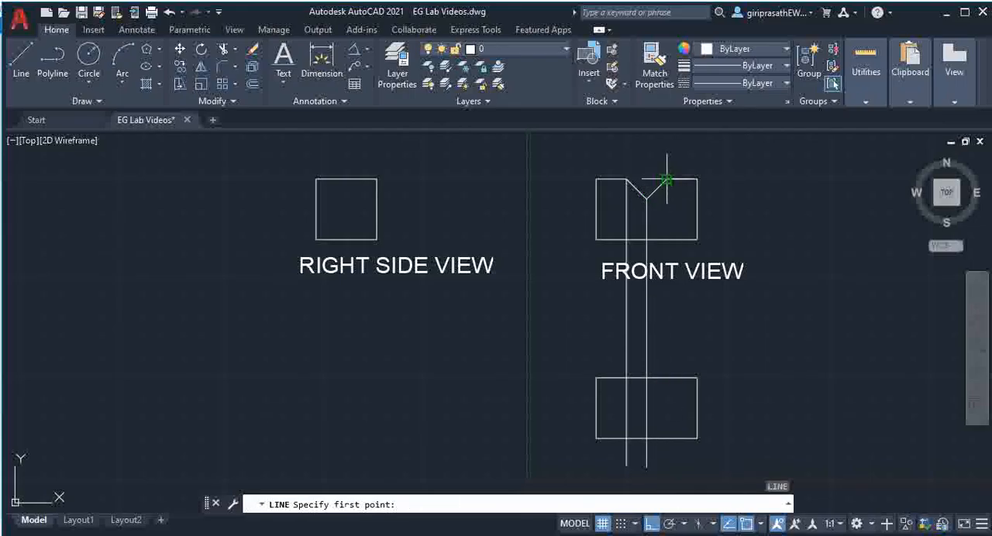
pyautogui.click(668, 461)
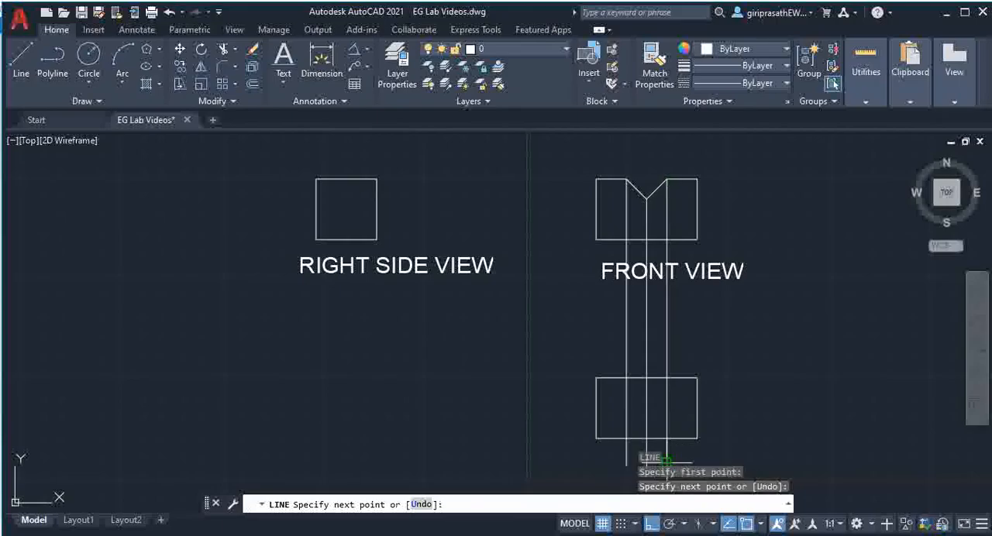
pyautogui.click(665, 462)
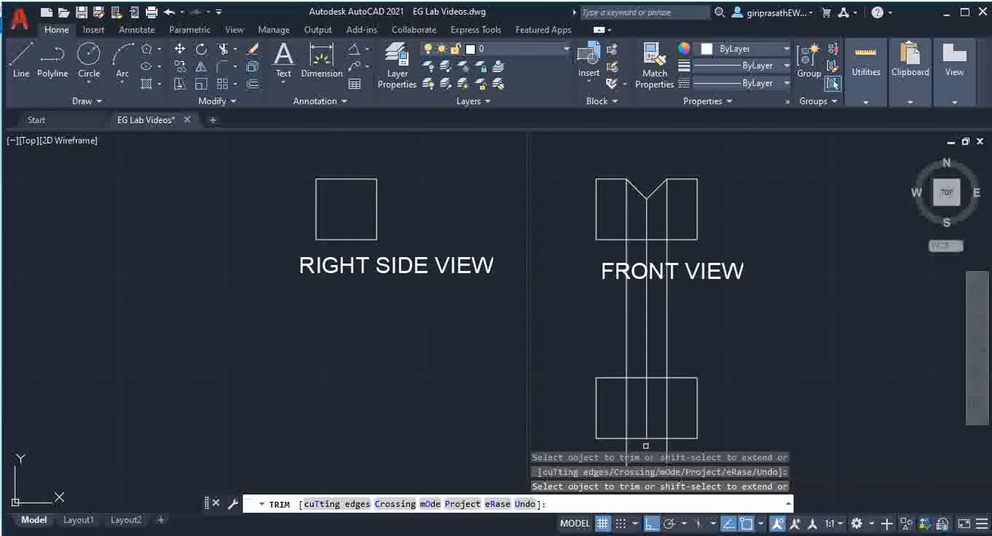
# - Trim the projection lines below and between the views, and remove the leftover segment
pyautogui.click(672, 443)
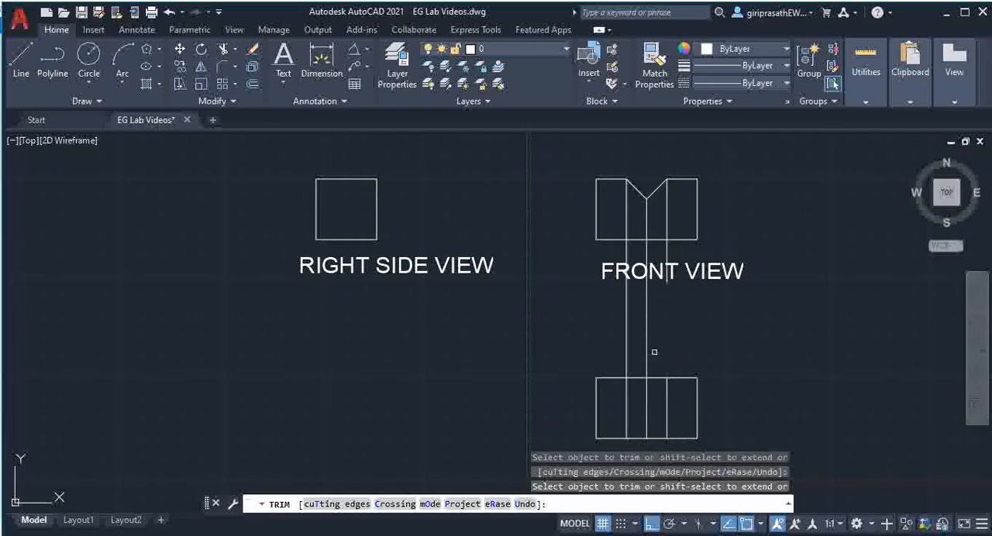
pyautogui.click(655, 352)
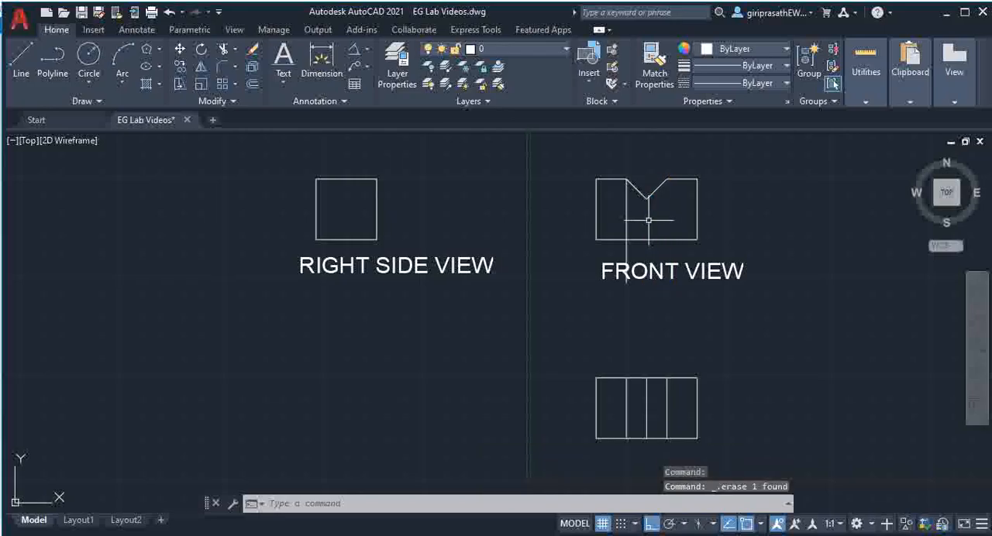
pyautogui.click(626, 228)
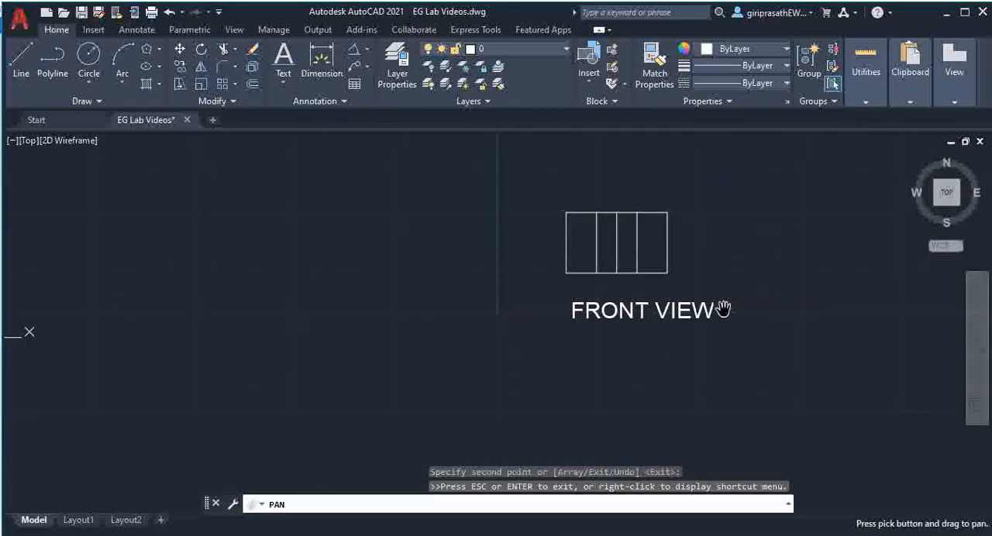
pyautogui.moveTo(664, 318)
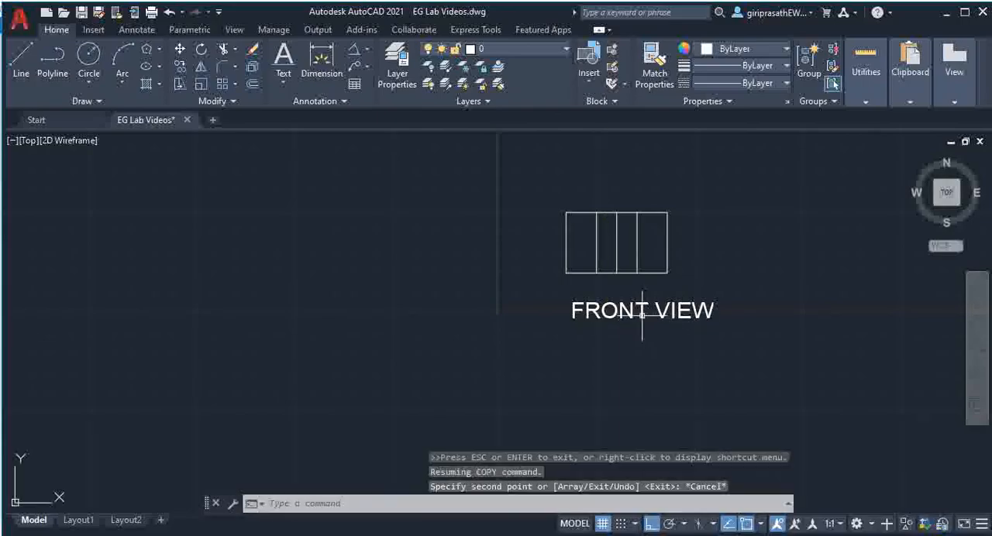
pyautogui.doubleClick(642, 311)
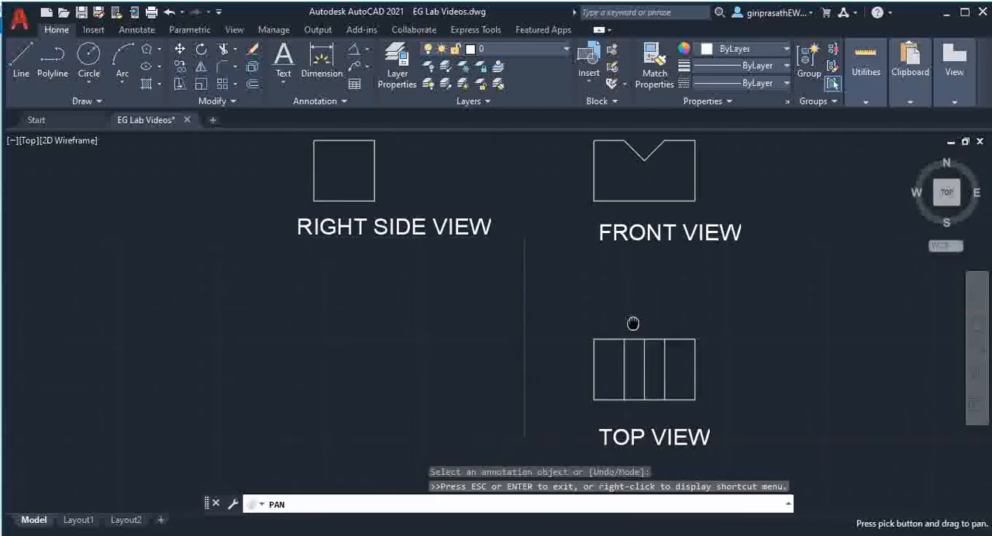
pyautogui.moveTo(633, 323); pyautogui.dragTo(624, 307)
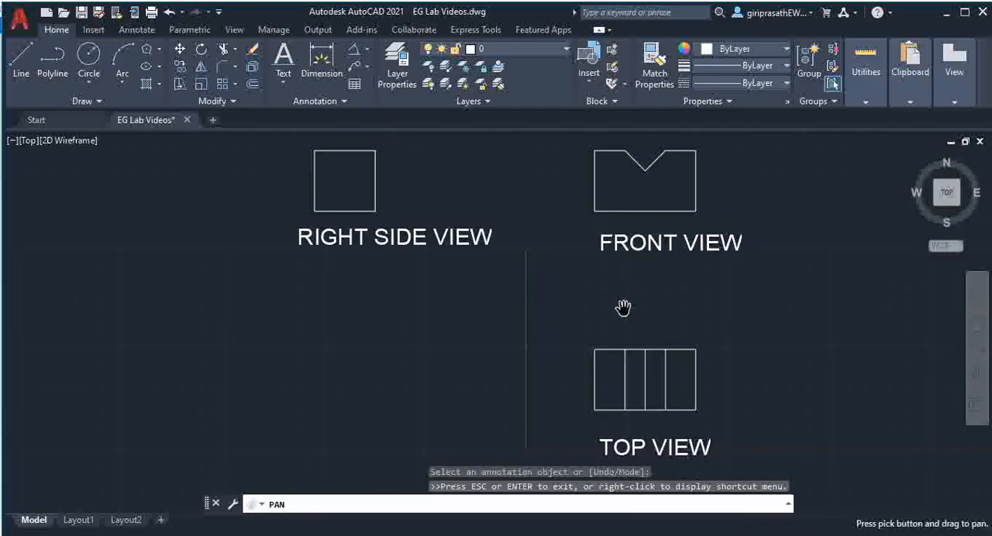
pyautogui.moveTo(435, 140)
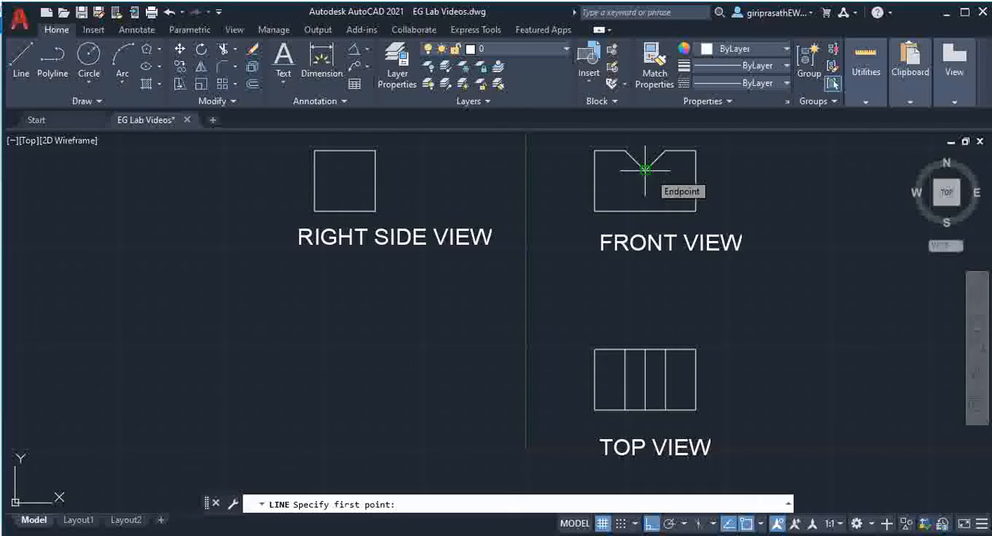
pyautogui.moveTo(343, 169)
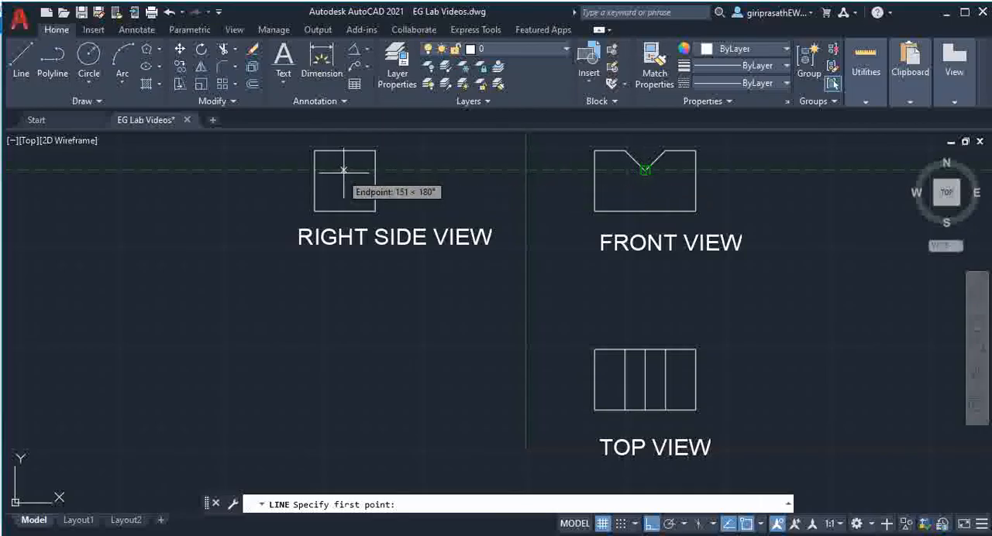
pyautogui.moveTo(376, 170)
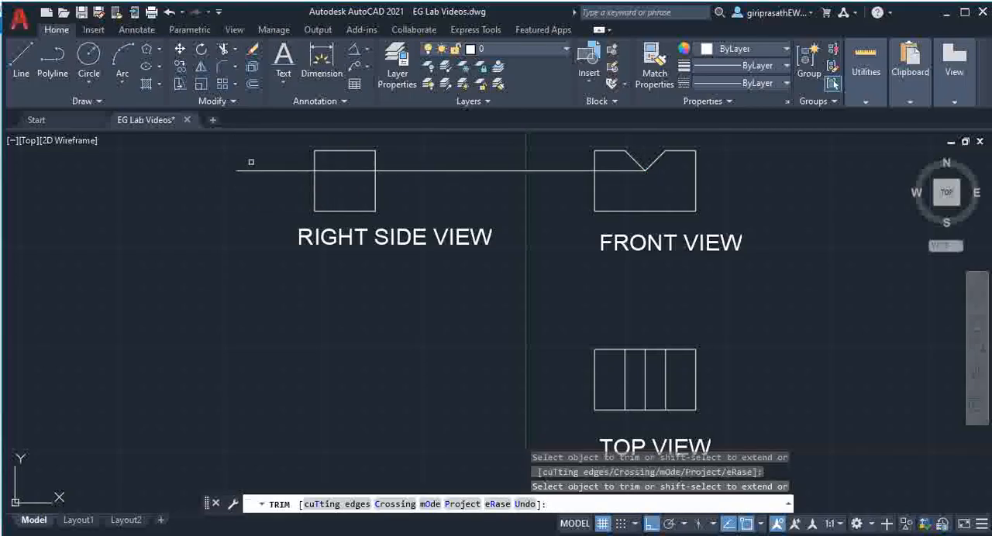
# - Trim the projected V-notch bottom line back to the right side view square
pyautogui.click(438, 168)
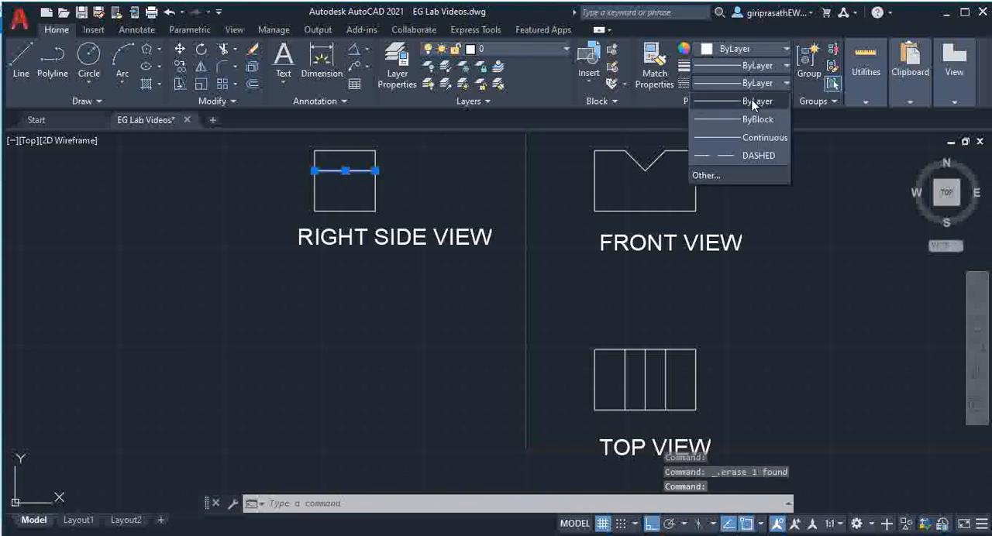
# - Load and reload the DASHED linetype through the linetype manager and confirm
pyautogui.click(758, 155)
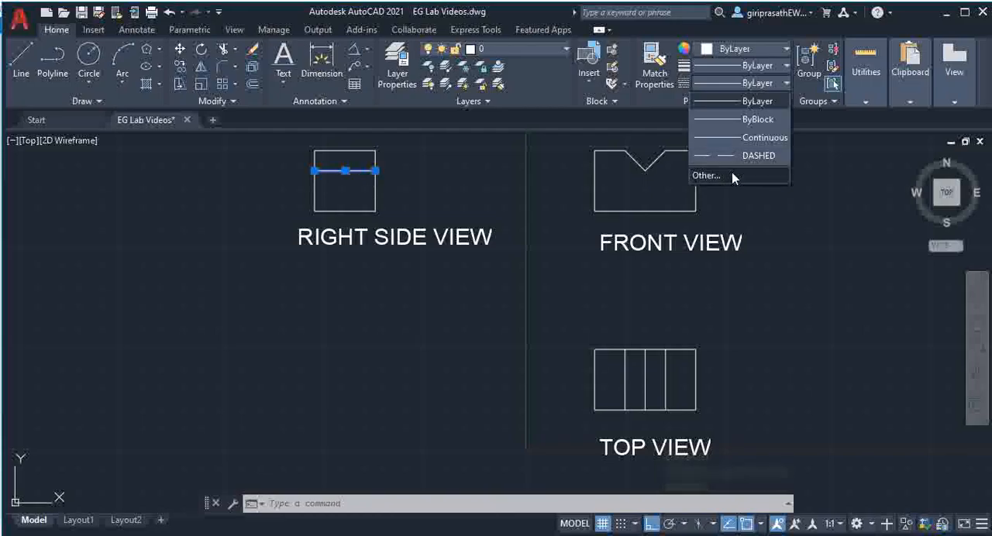
pyautogui.click(706, 176)
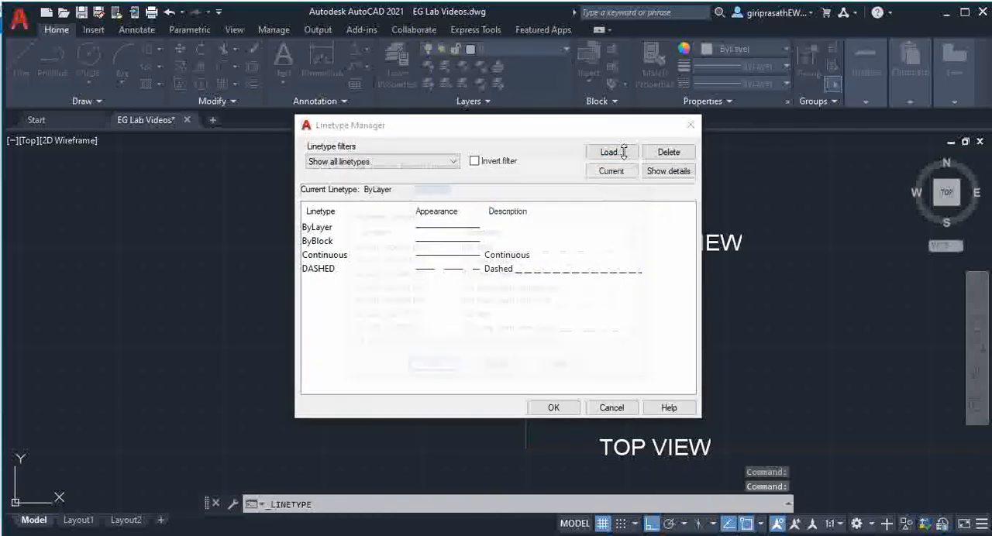
pyautogui.click(609, 152)
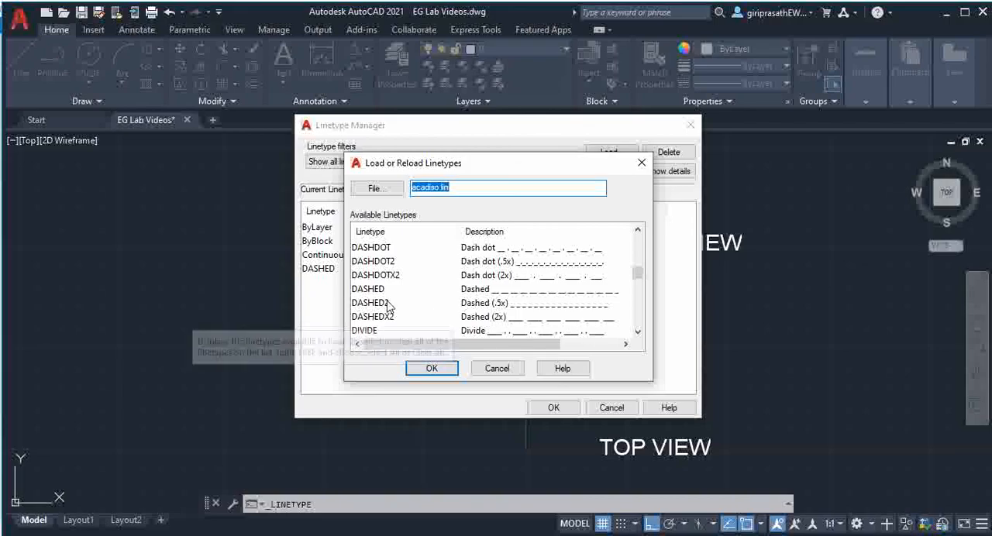
pyautogui.click(431, 367)
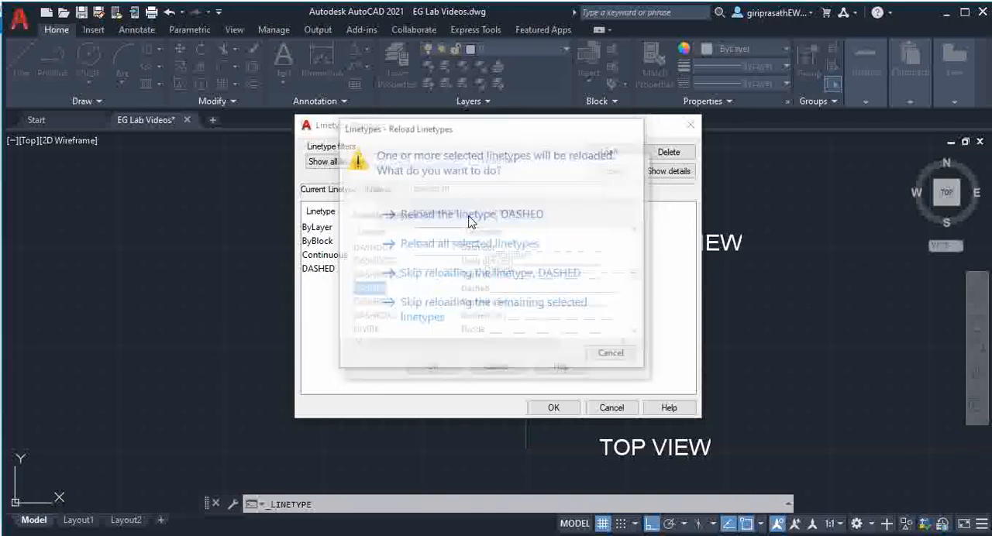
pyautogui.click(469, 214)
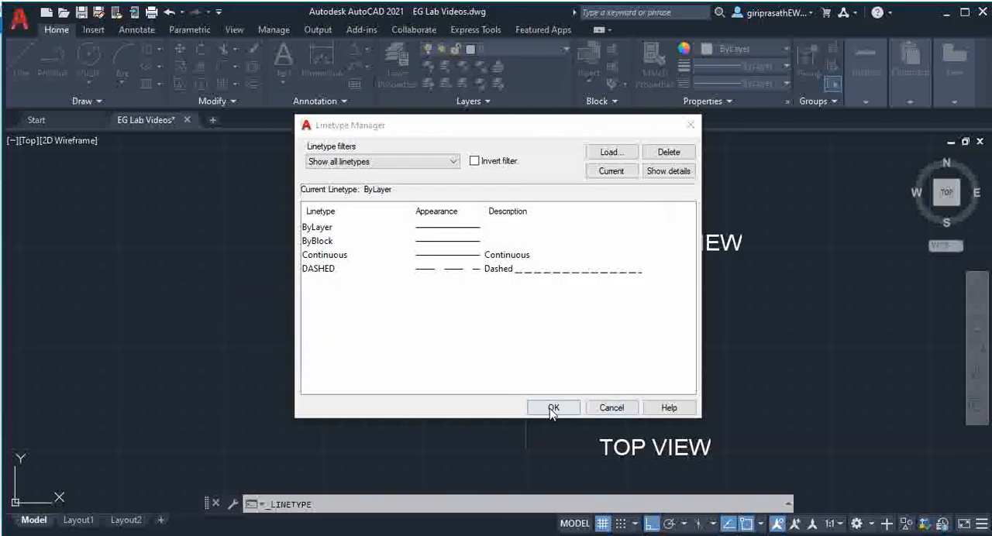
pyautogui.click(554, 407)
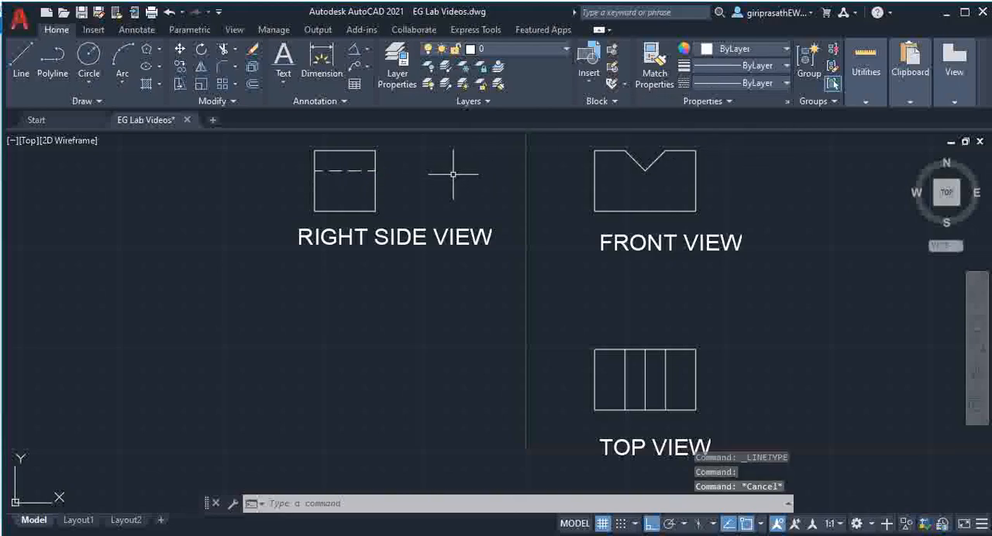
pyautogui.moveTo(701, 305)
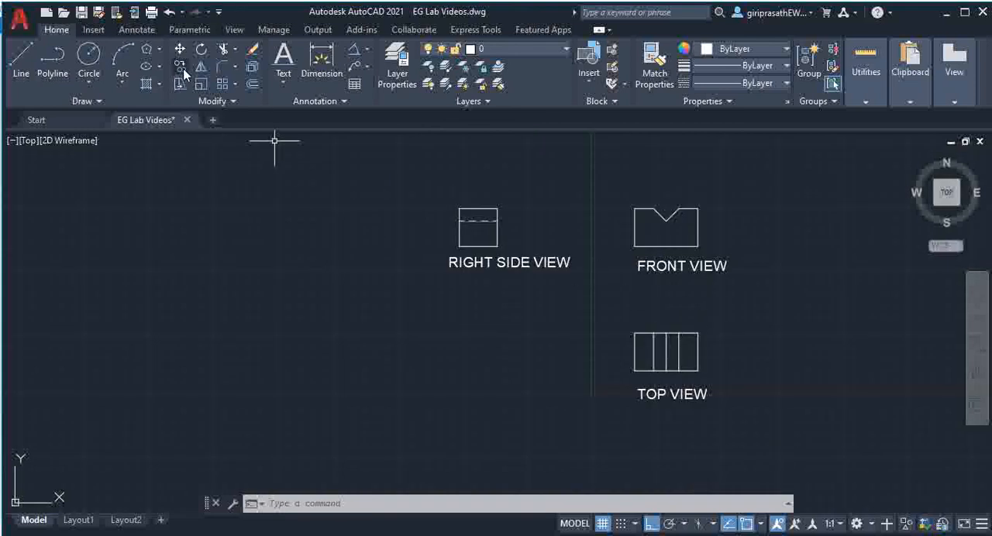
# - Copy the TOP VIEW label to a position below it
pyautogui.click(179, 65)
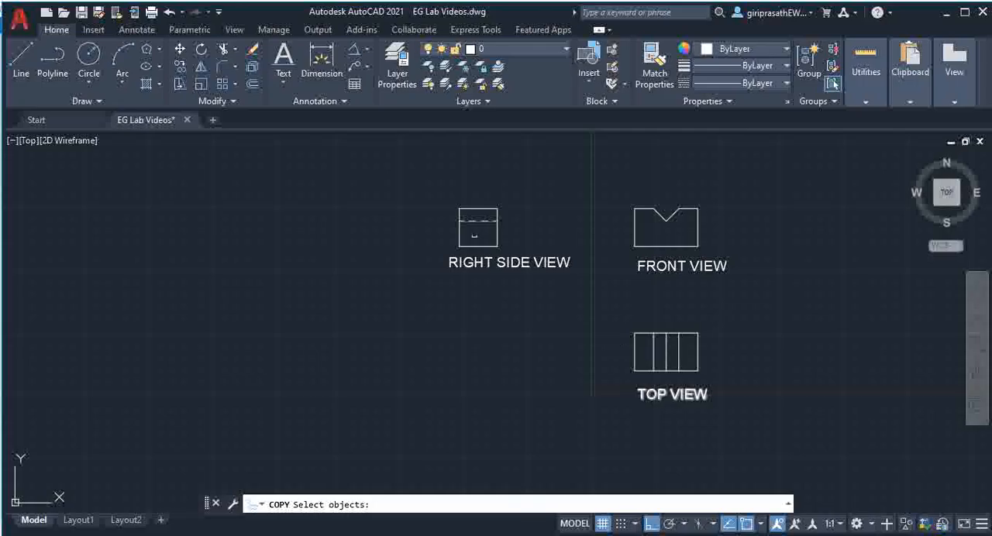
pyautogui.click(630, 370)
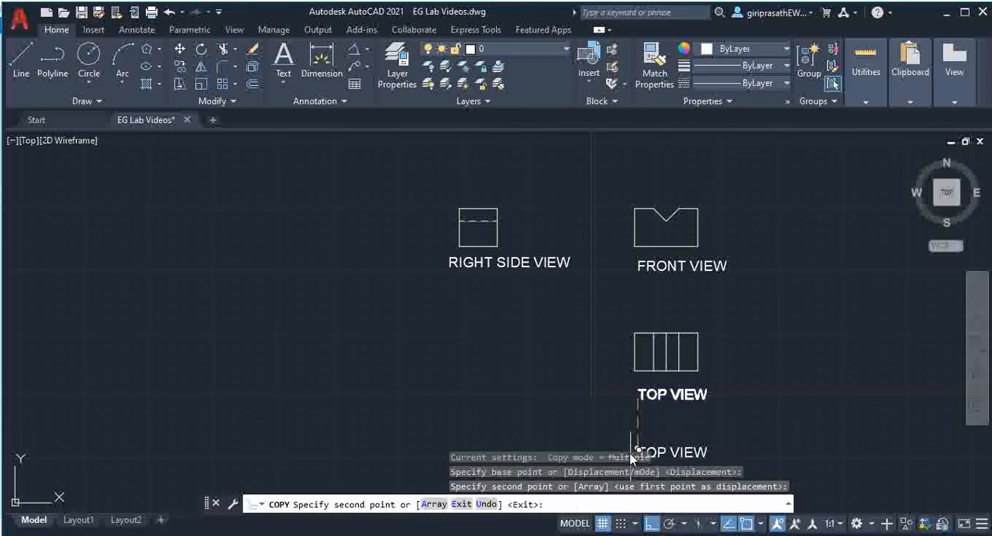
pyautogui.press('Escape')
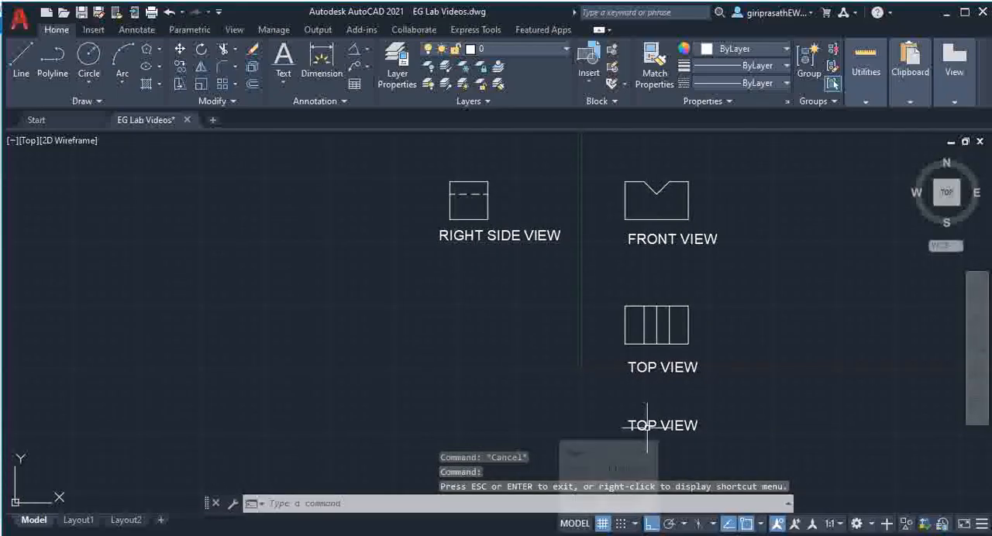
# - Retype the copied label as ALL DIMENSIONS ARE IN "mm"
pyautogui.doubleClick(663, 425)
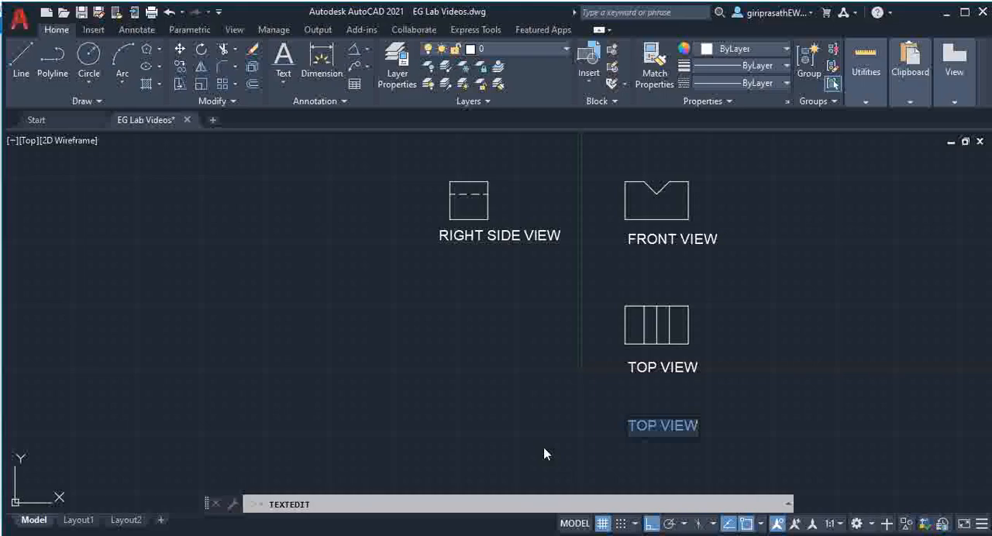
pyautogui.write('AK')
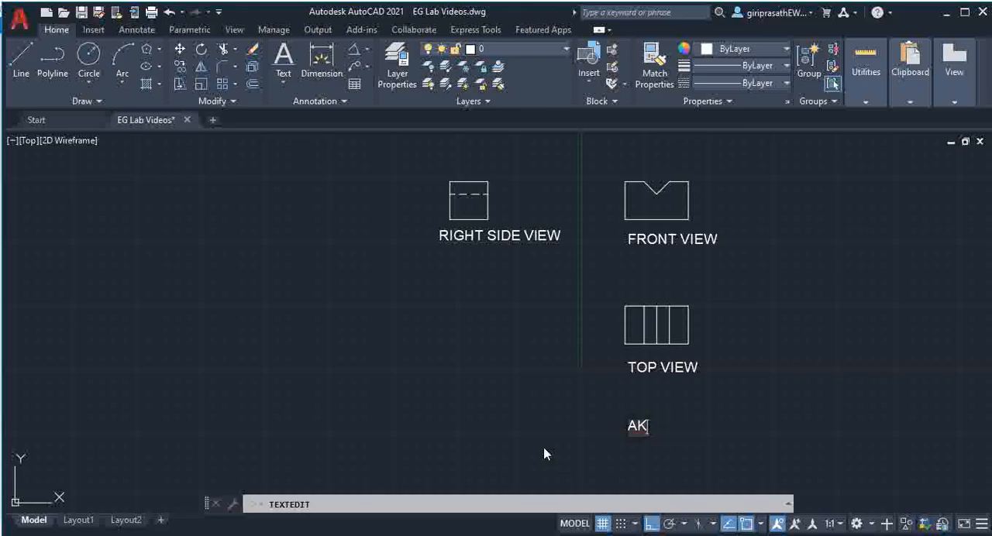
pyautogui.write('LL')
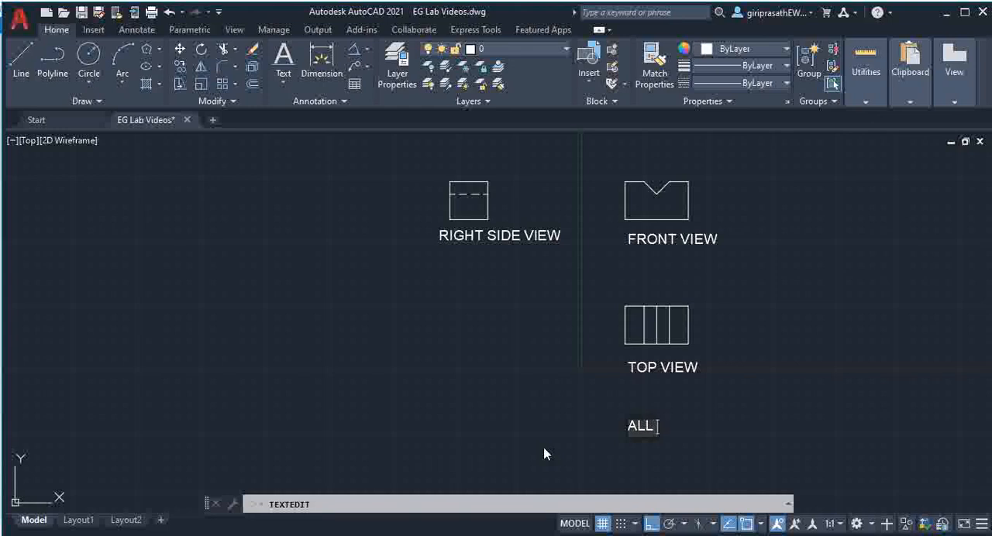
pyautogui.write('DIMENSIONS')
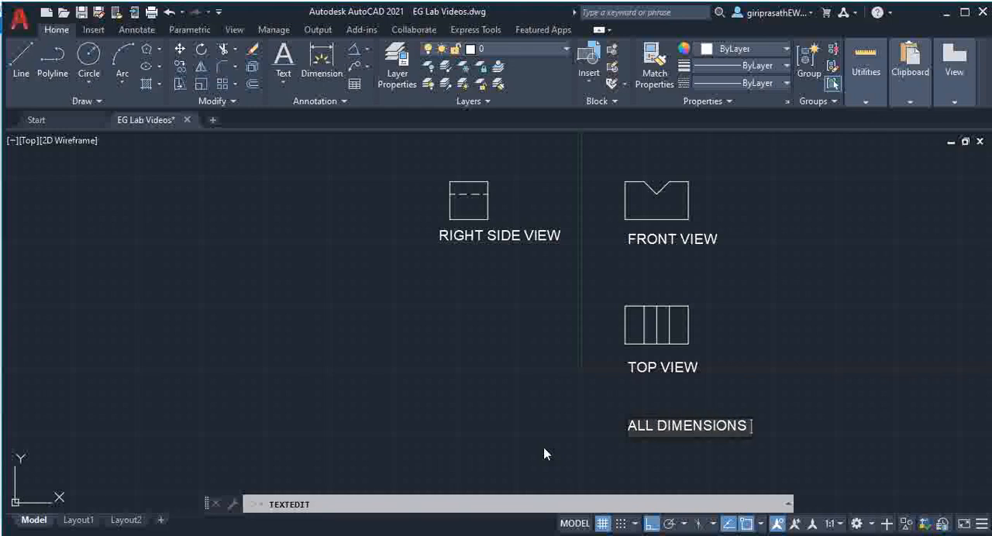
pyautogui.write('ARE IN')
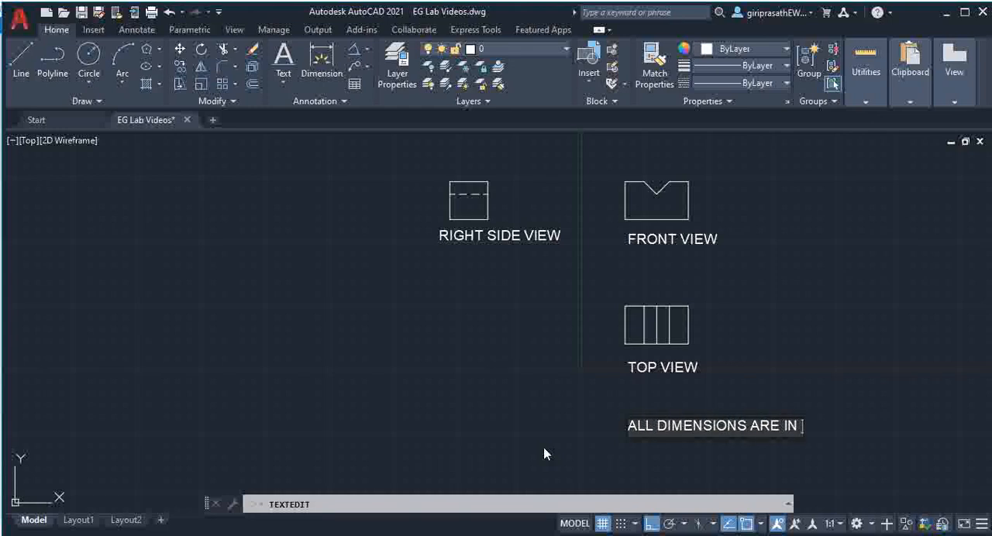
pyautogui.write('"')
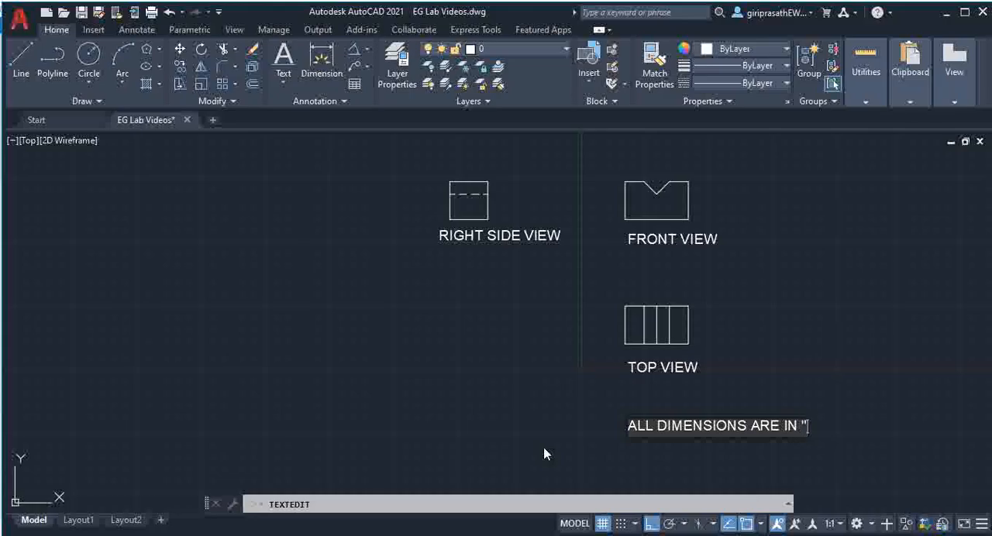
pyautogui.write('mm')
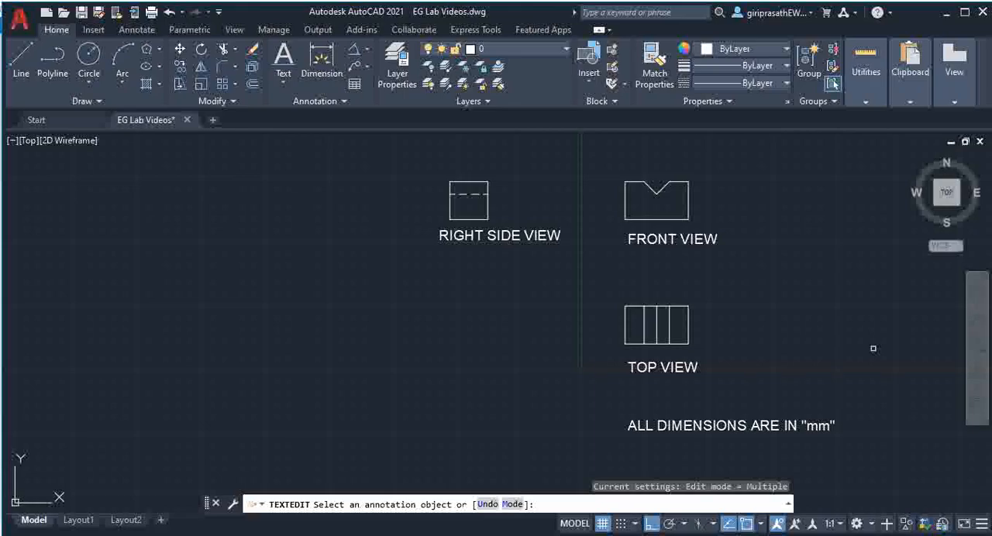
pyautogui.moveTo(863, 355)
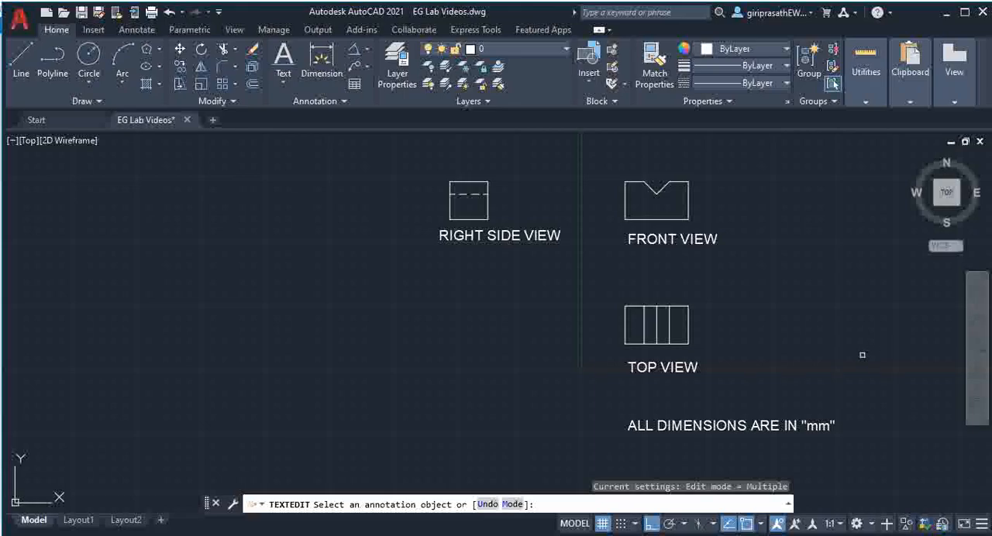